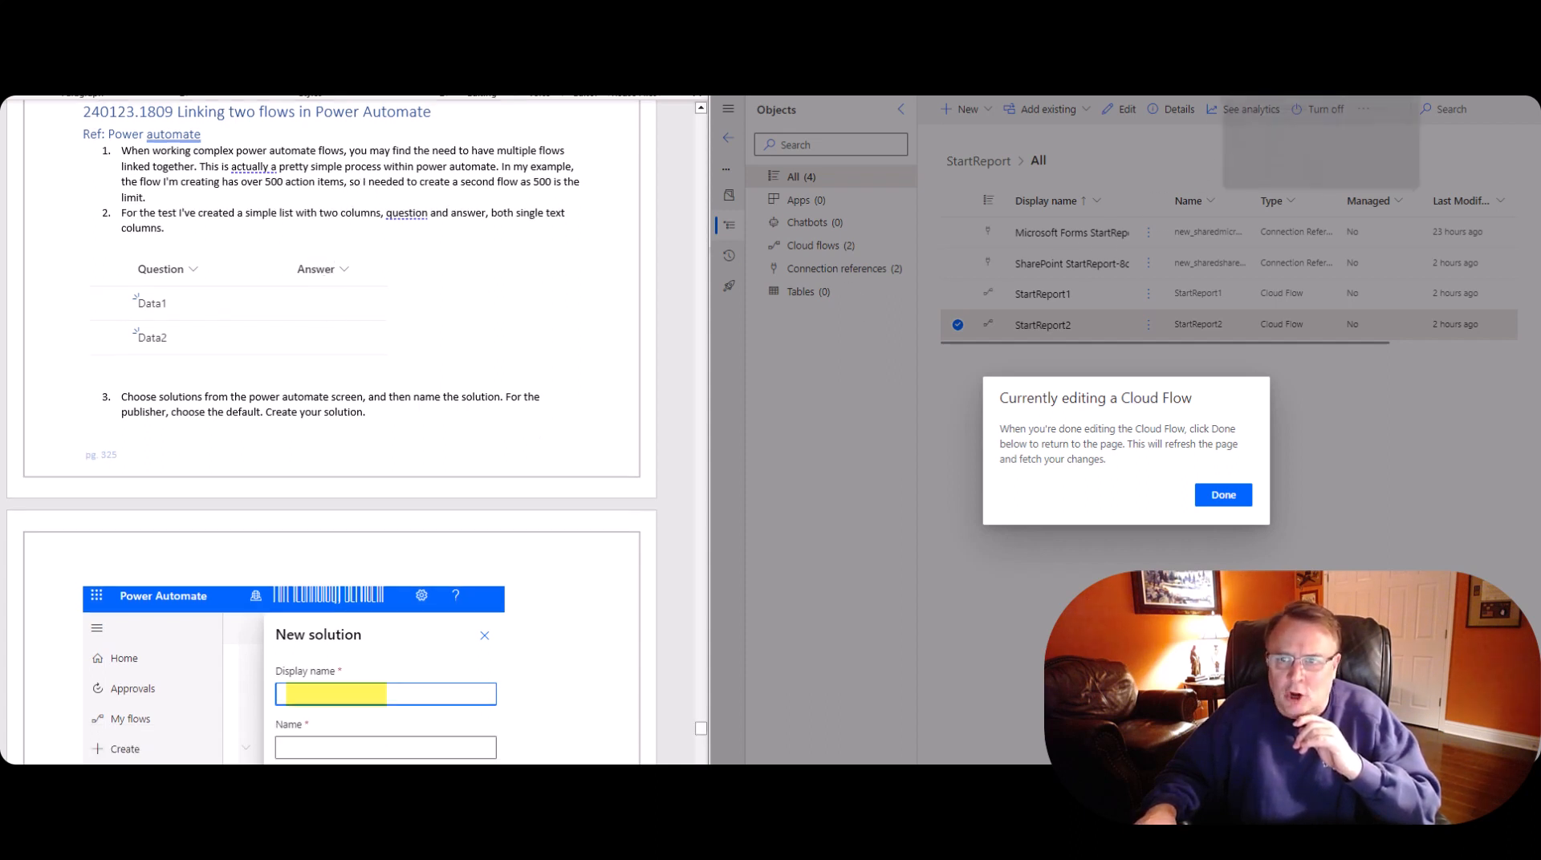
- Switch to the SharePoint list settings showing the Title and Answer columns
left_click(1223, 494)
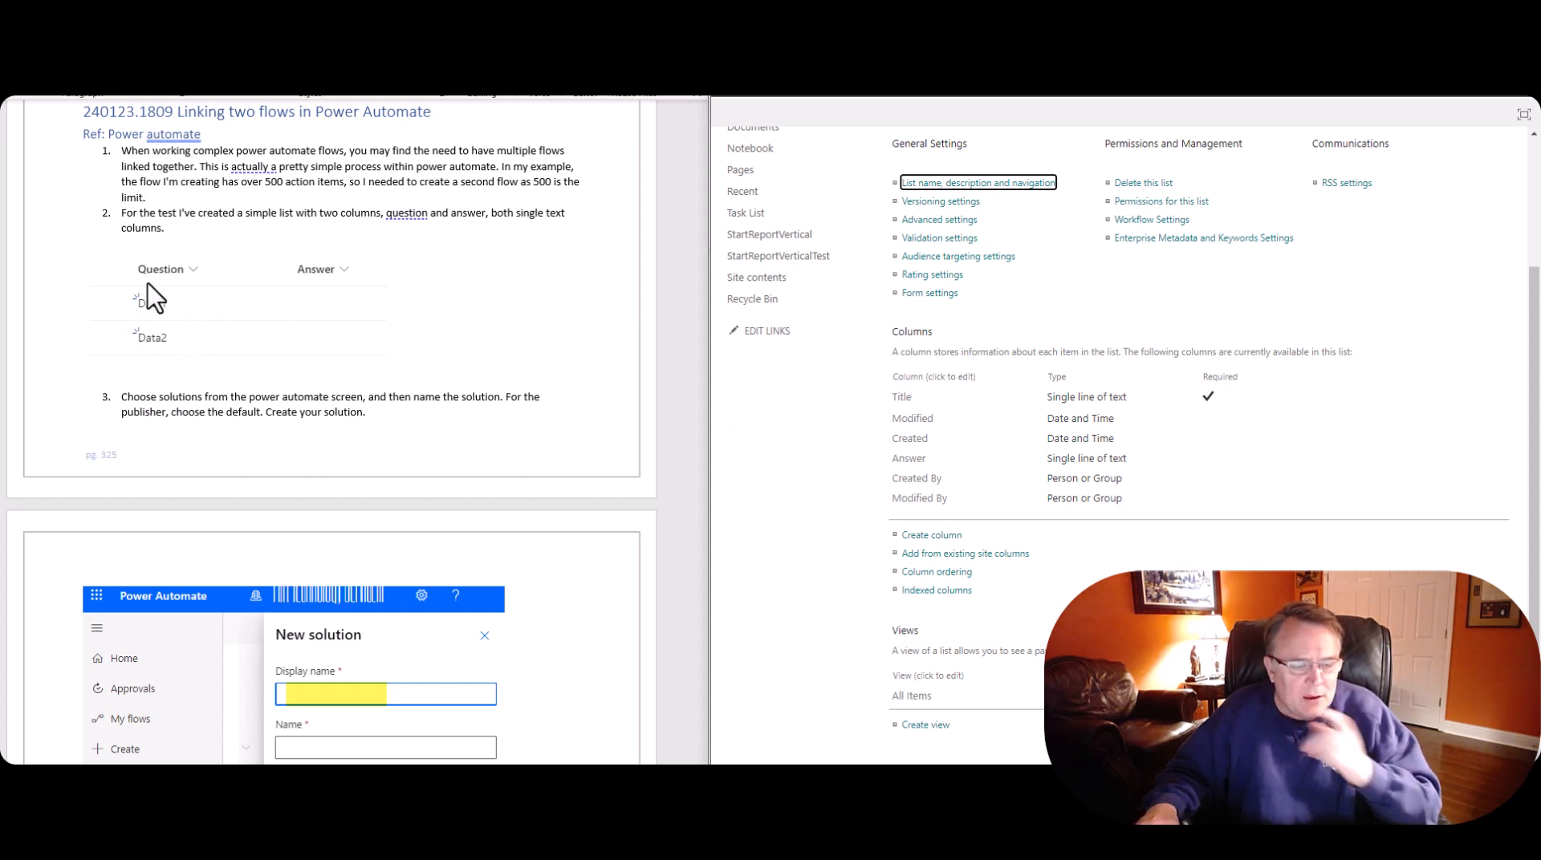
mouse_move(584, 244)
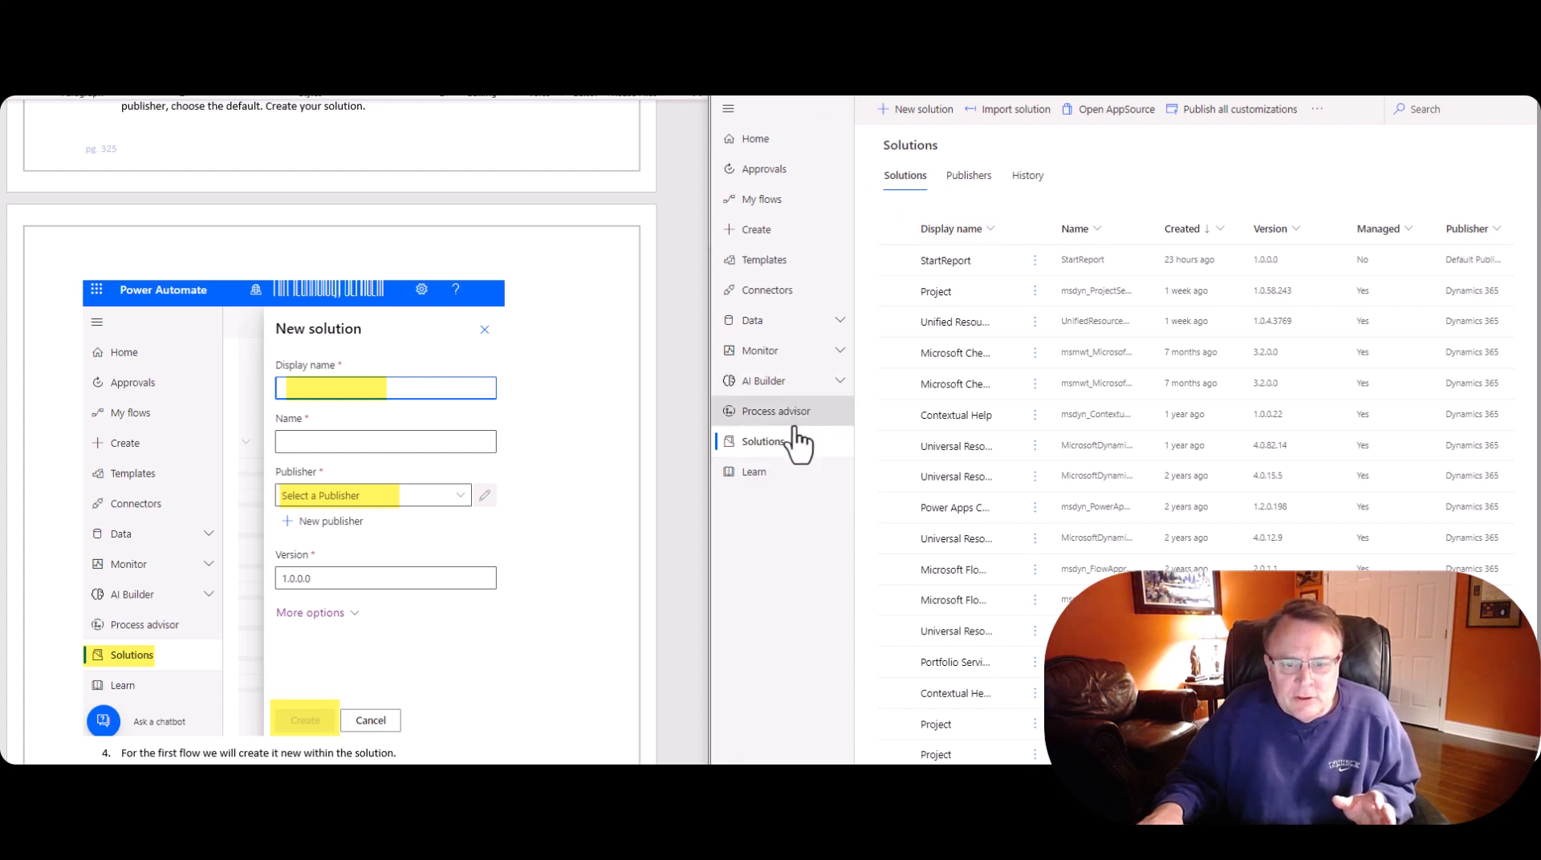
mouse_move(751, 452)
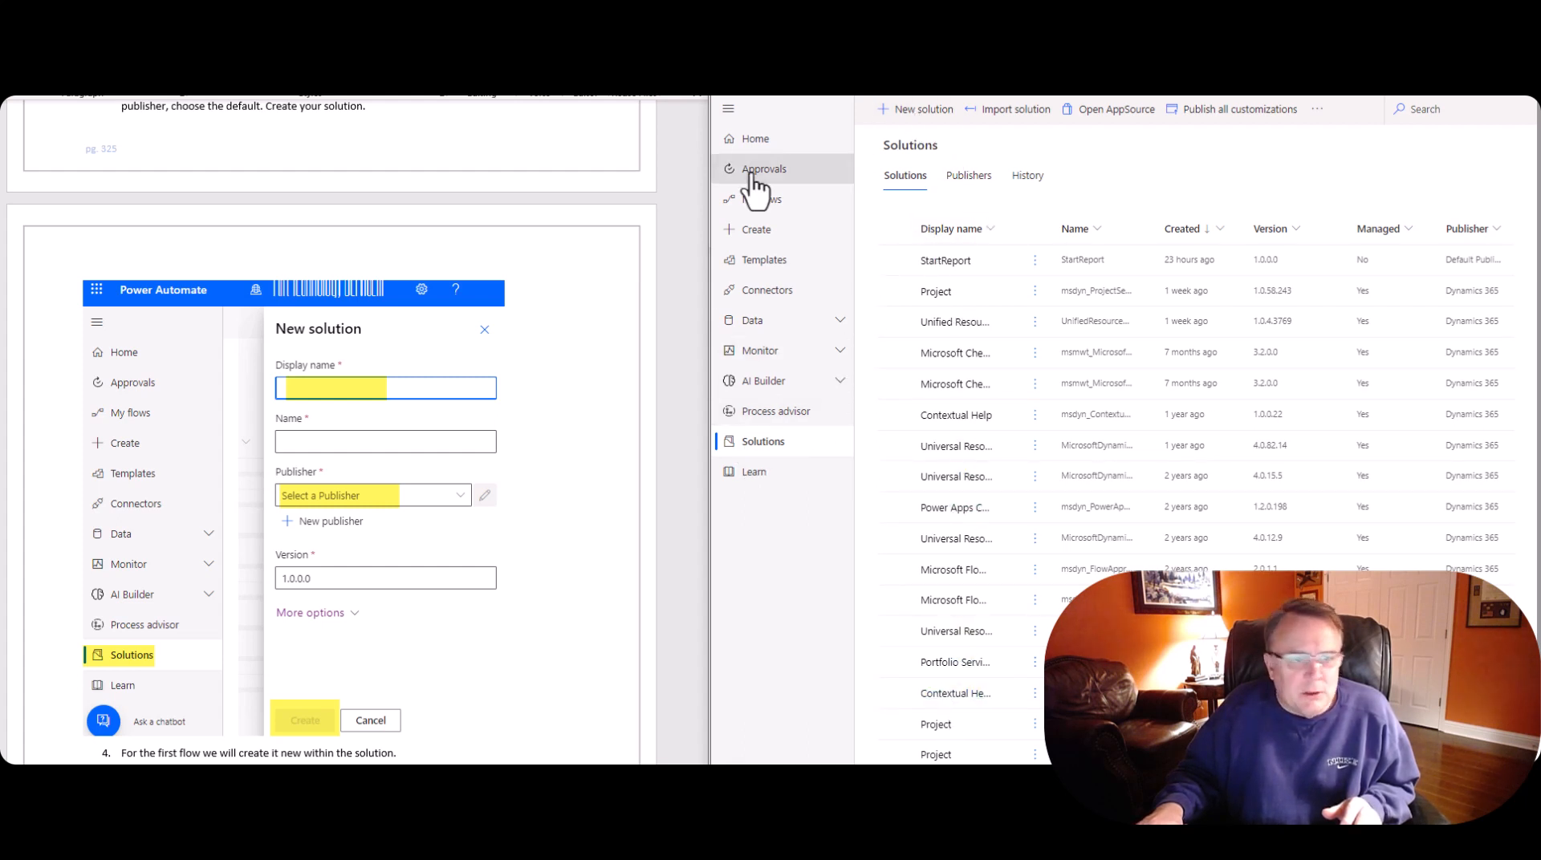
- Review the New solution panel's Publisher choices, then go into the StartReport solution
scroll("down", 3)
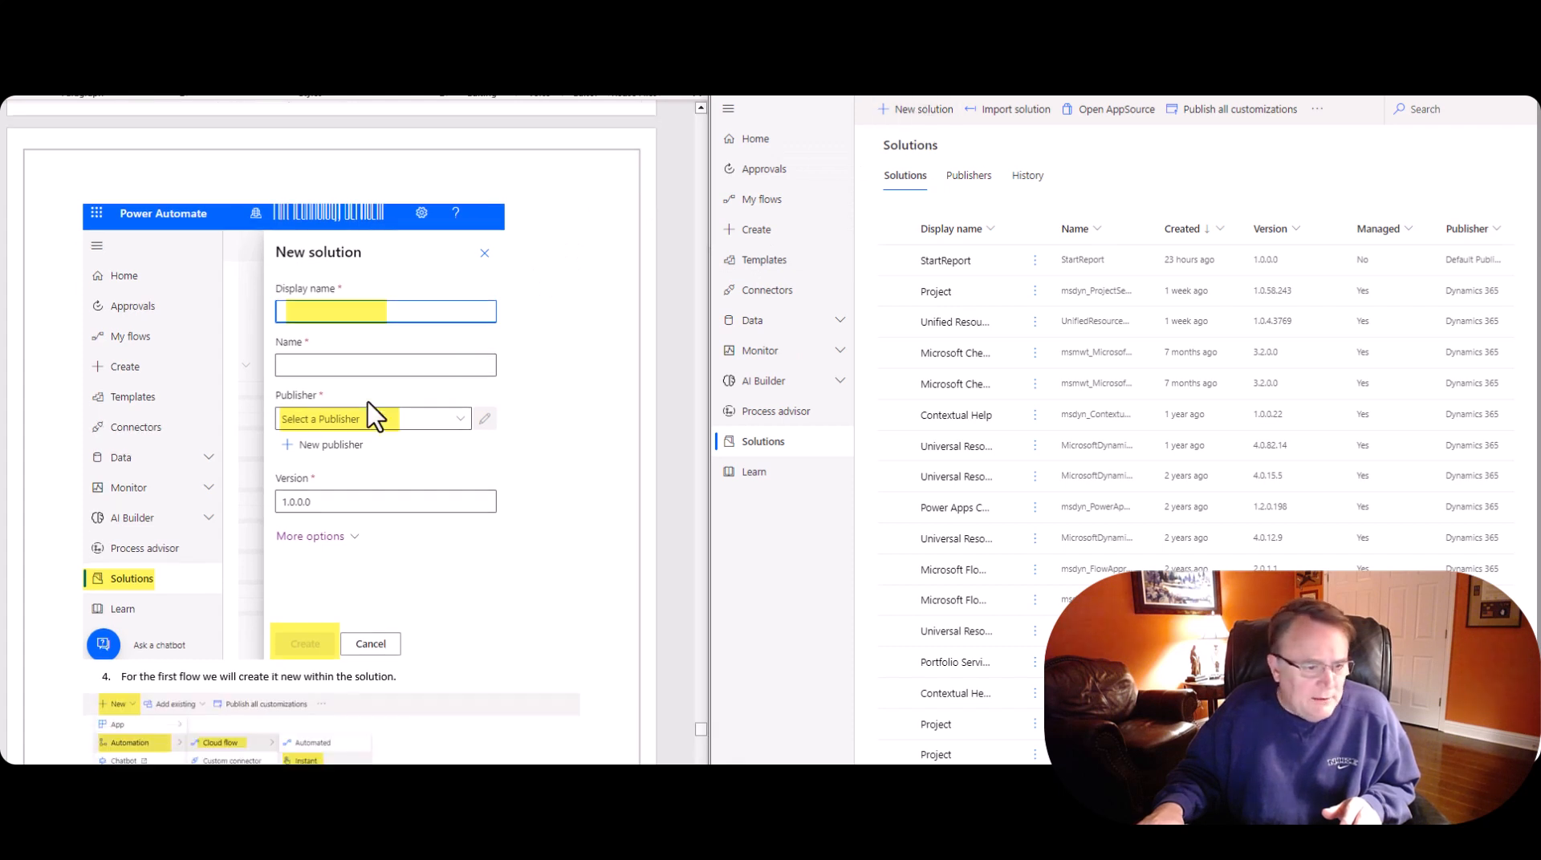
mouse_move(369, 244)
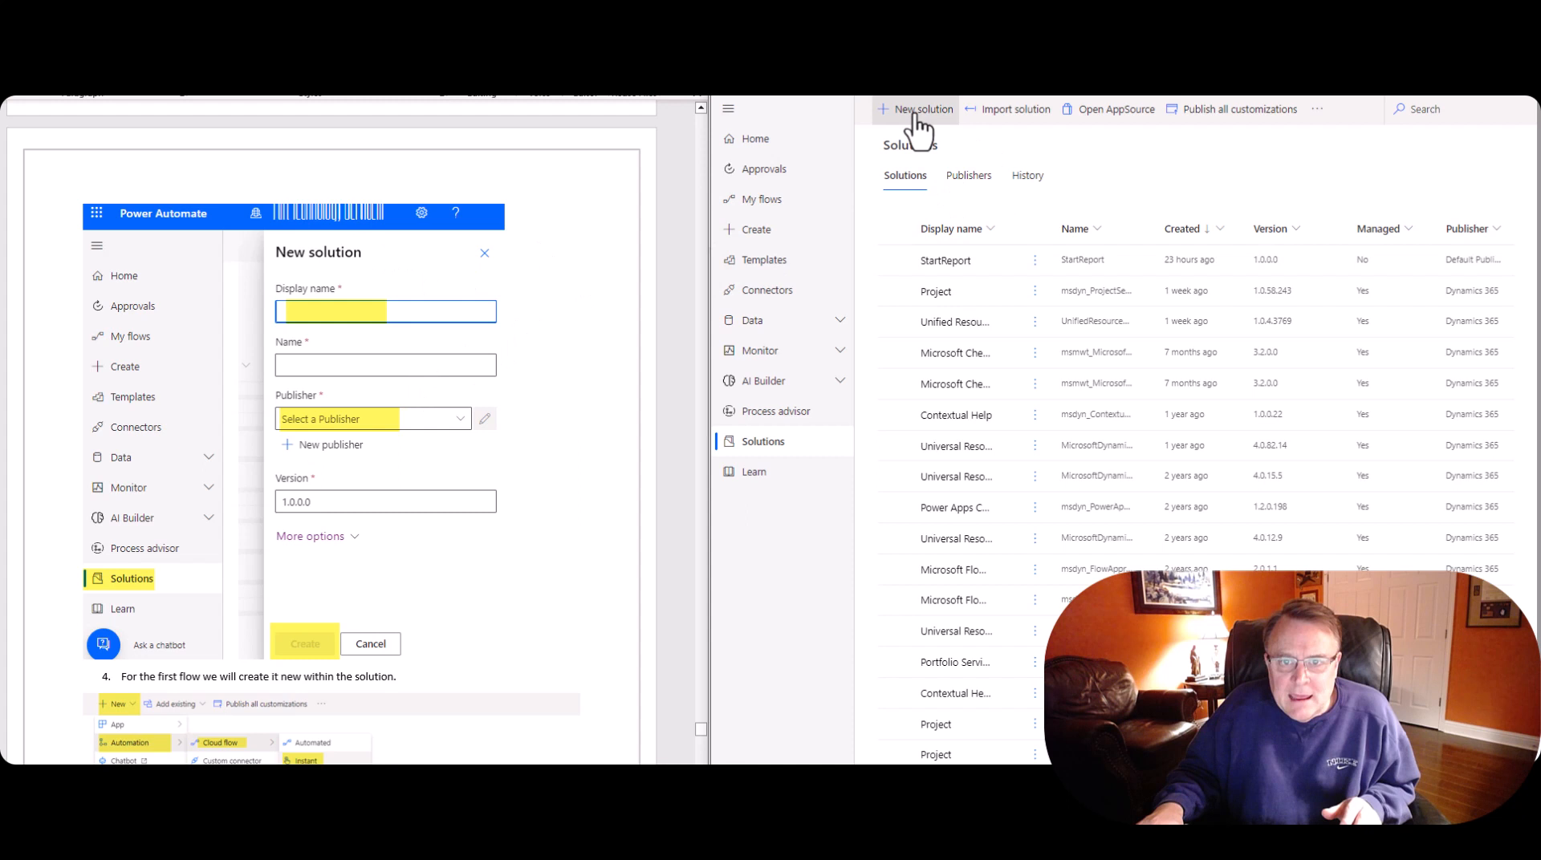
left_click(921, 109)
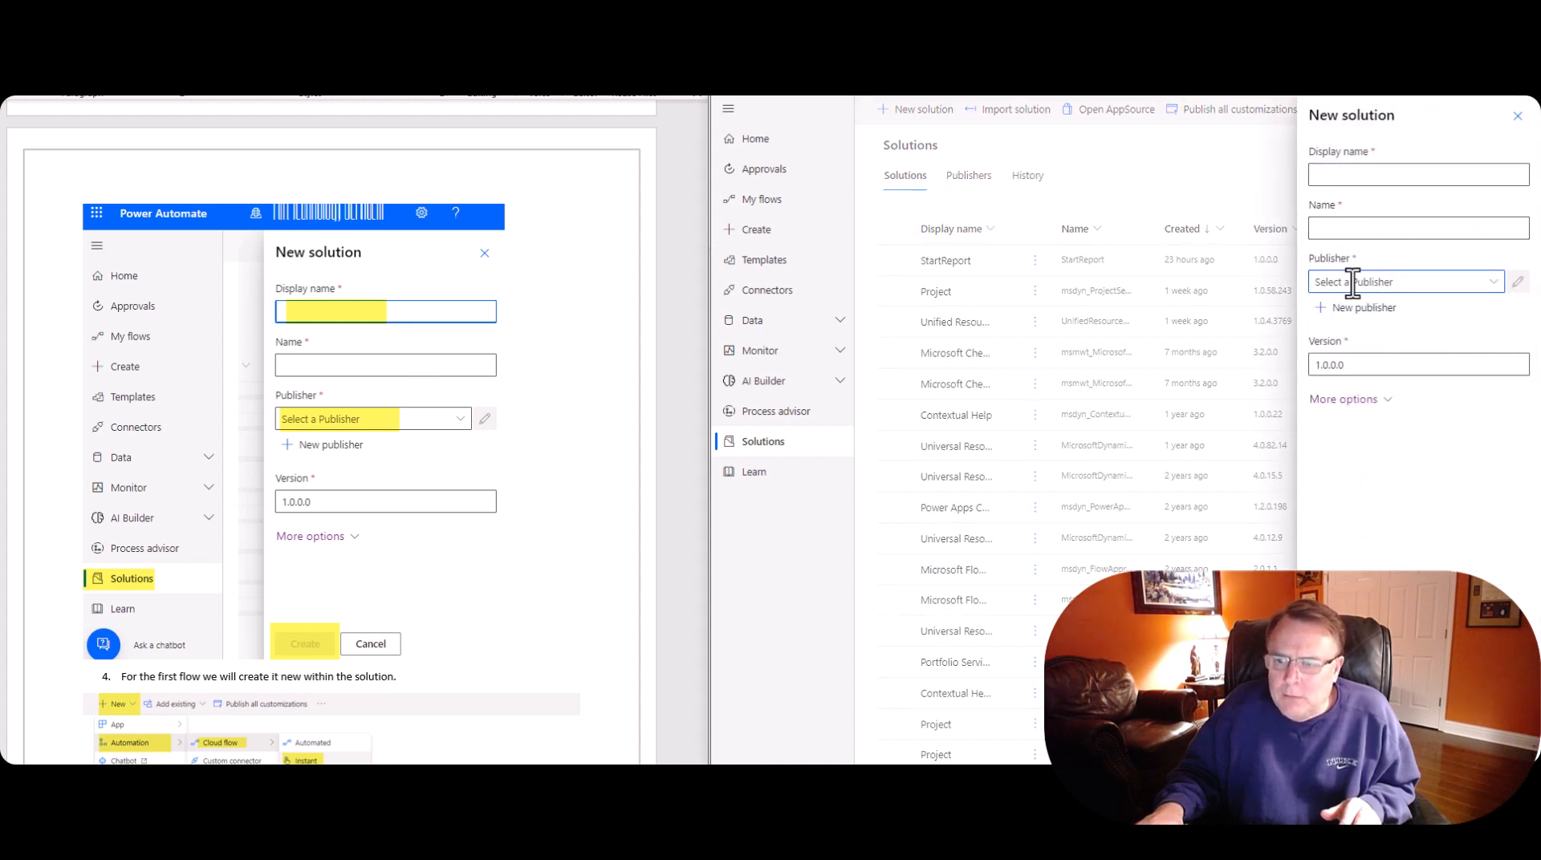
left_click(1403, 283)
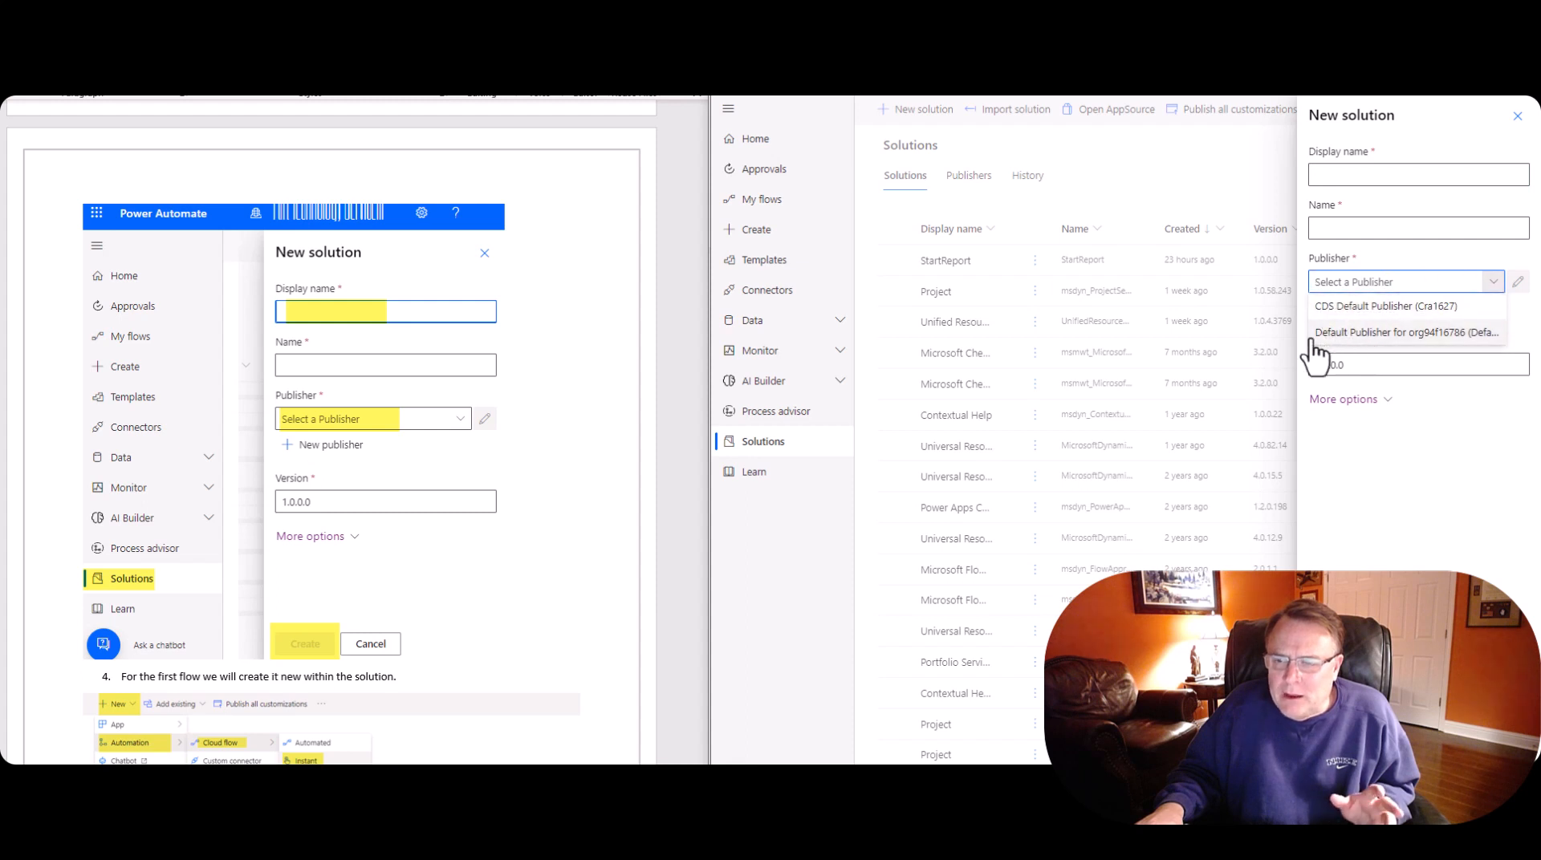
mouse_move(1382, 339)
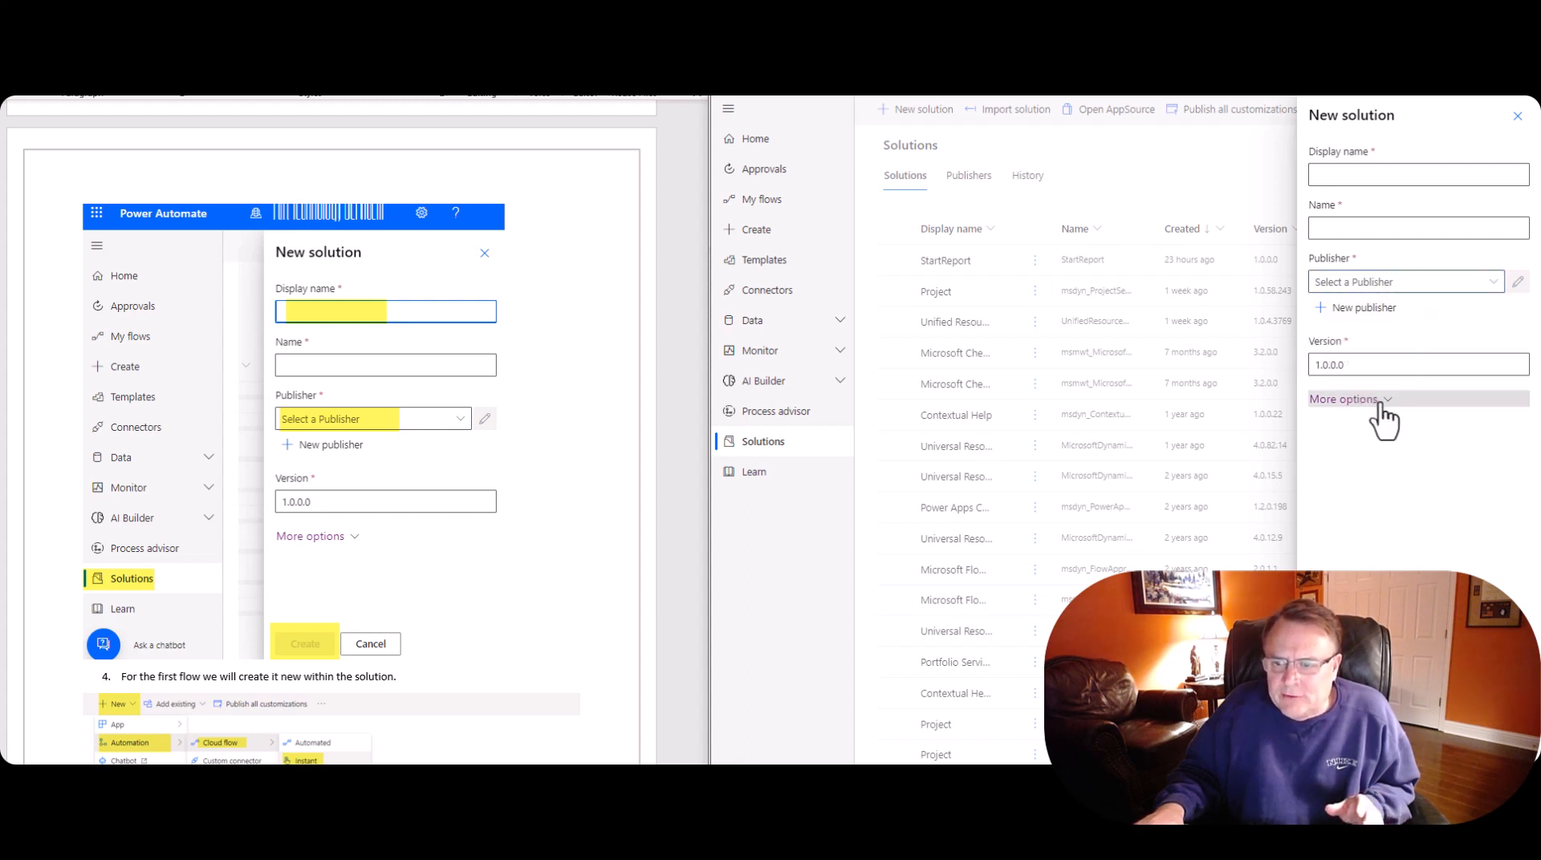
left_click(1343, 400)
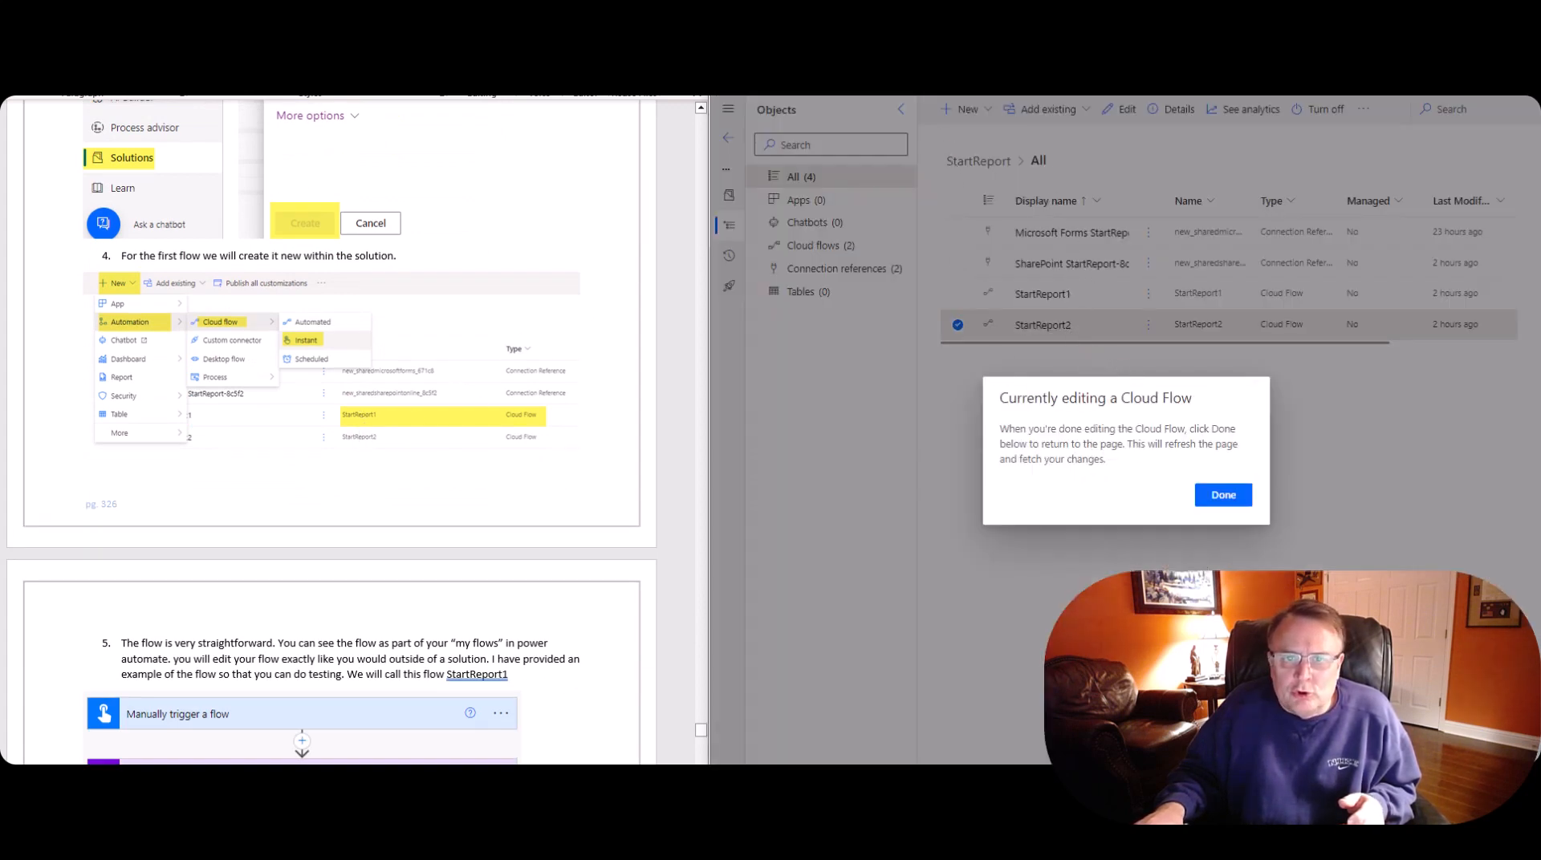
- Finish the editing notice with Done and reopen StartReport's objects with the New menu
left_click(1223, 494)
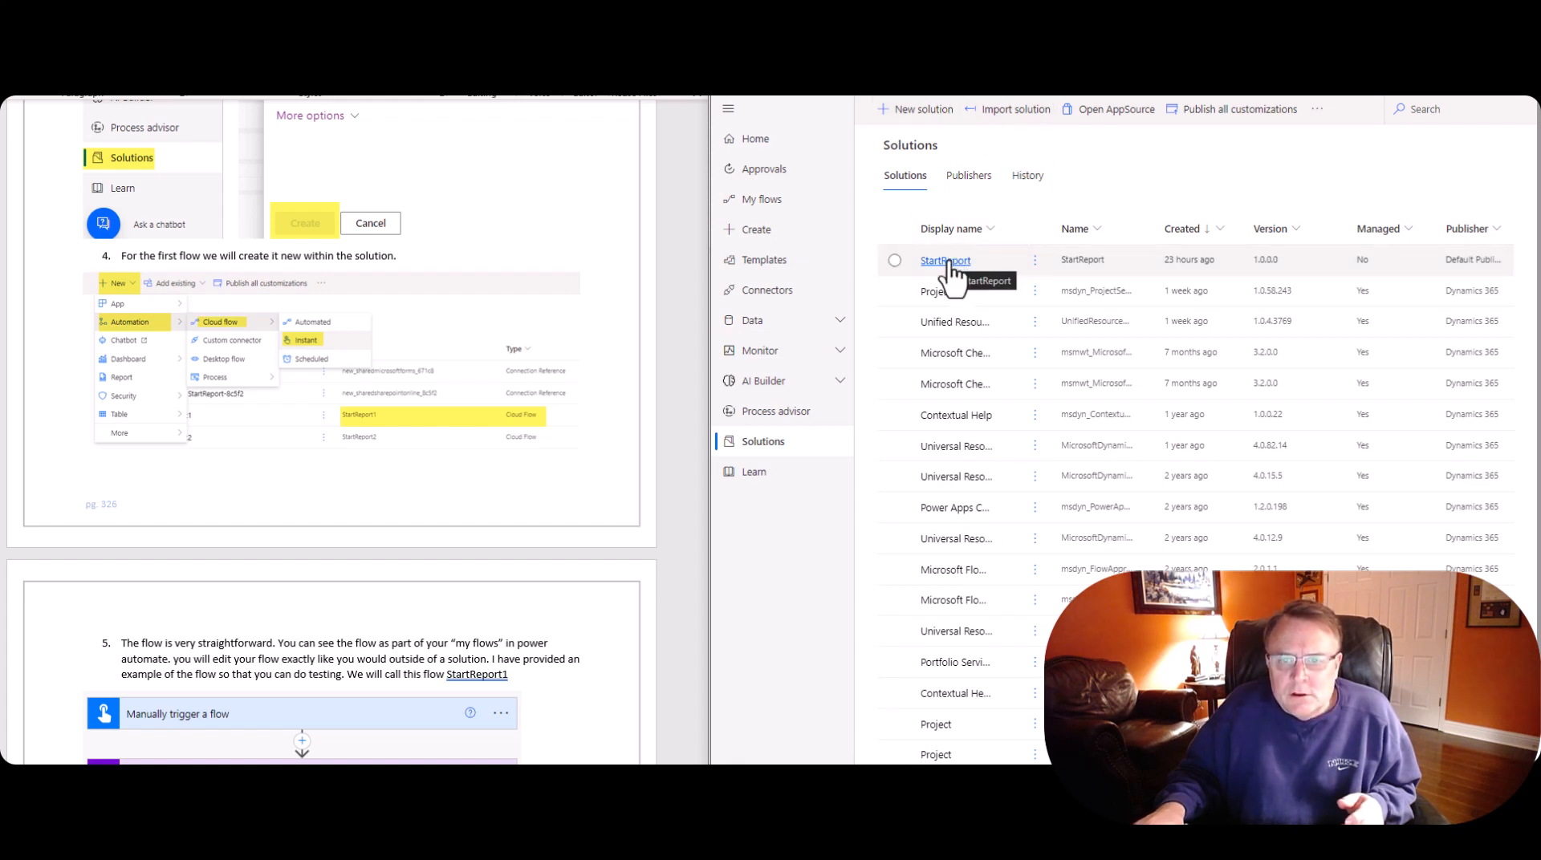
left_click(944, 260)
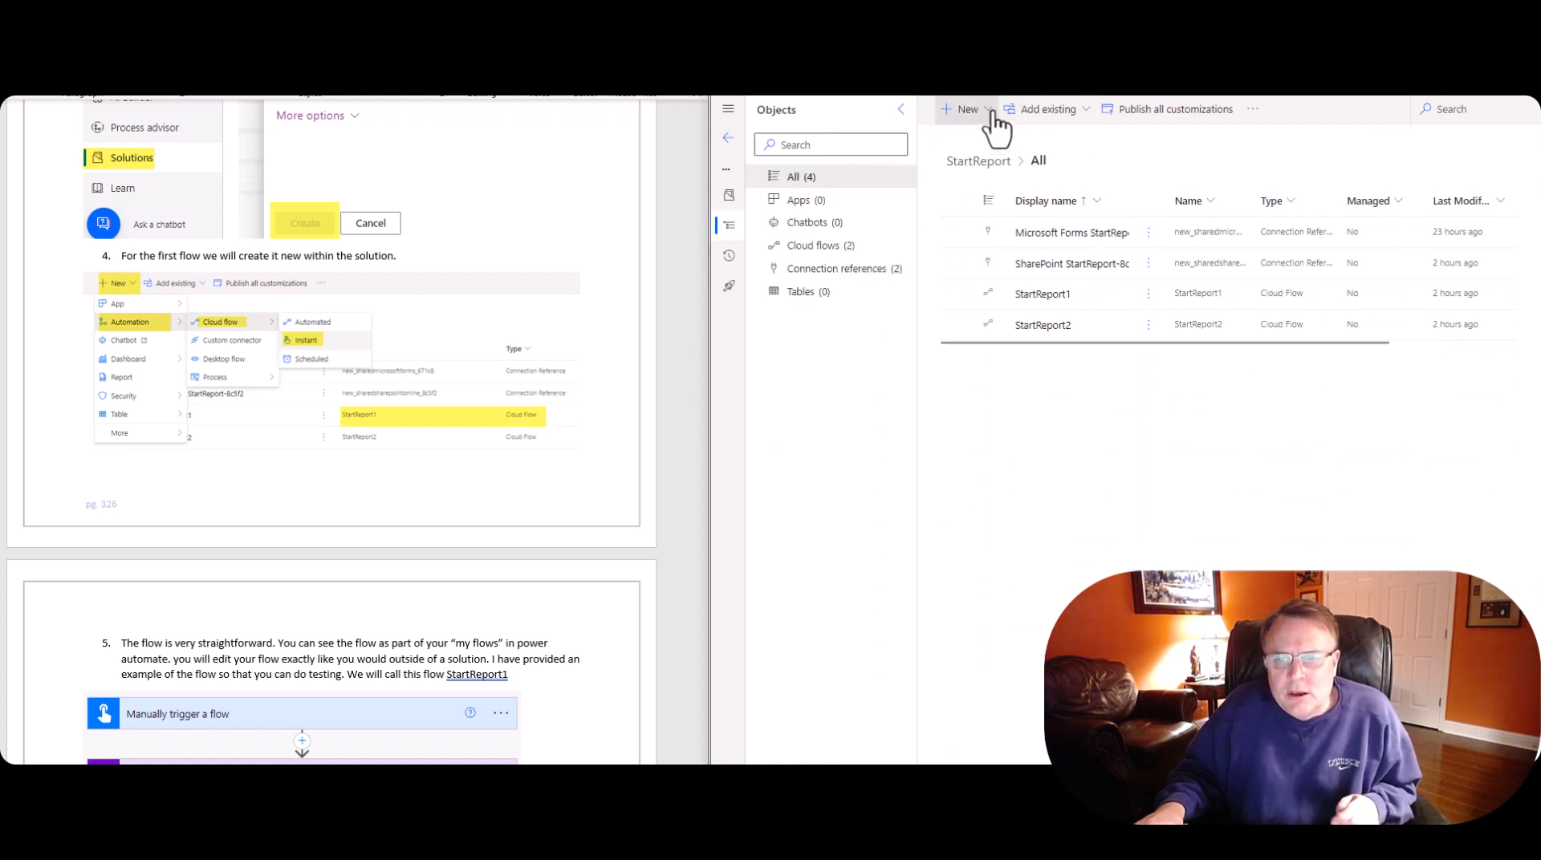
left_click(966, 109)
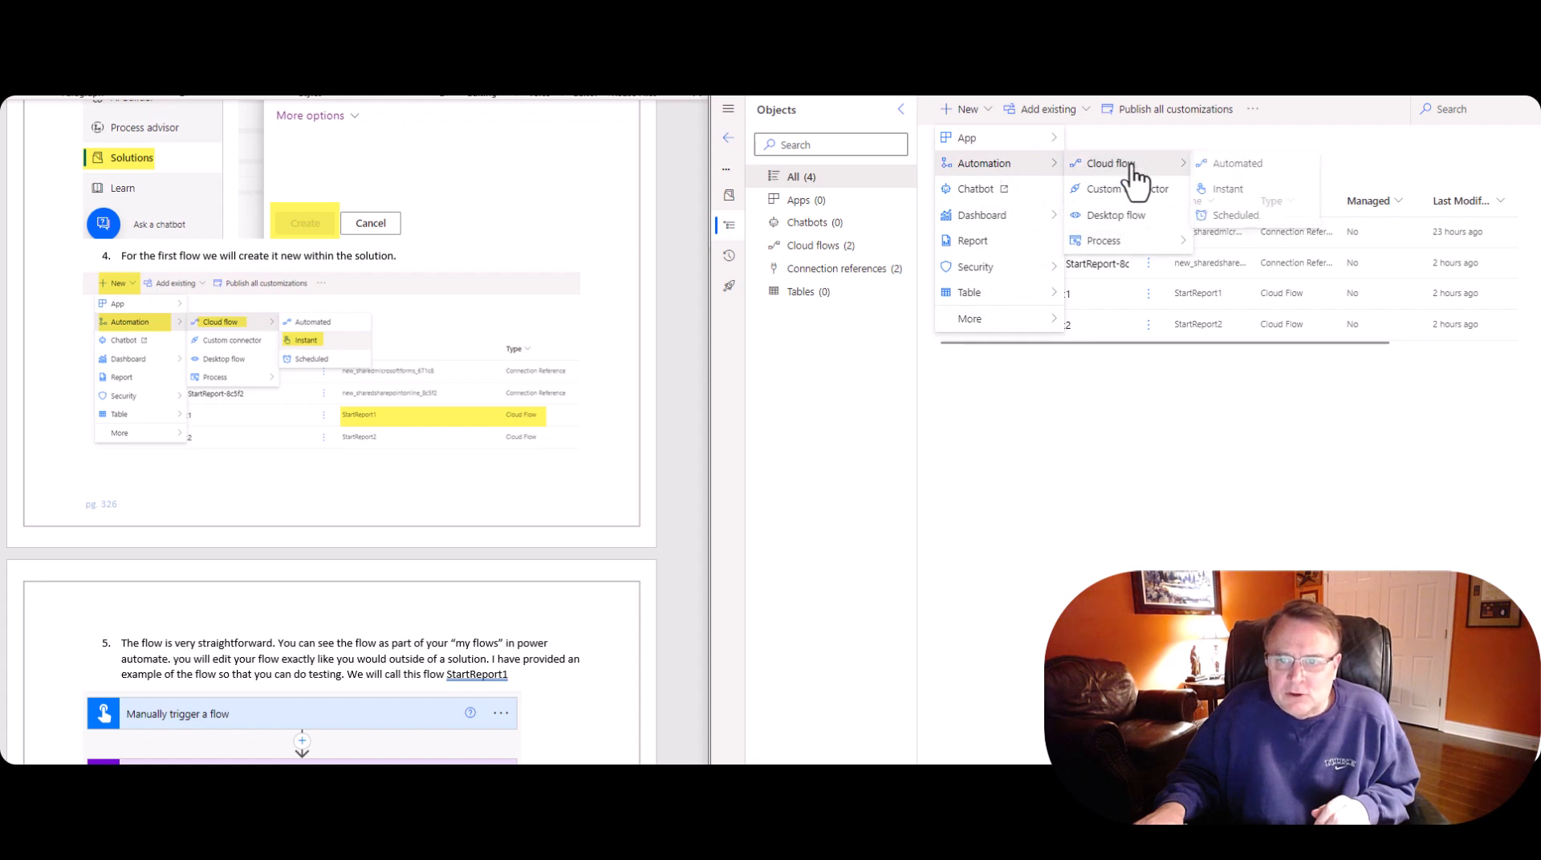
mouse_move(1272, 203)
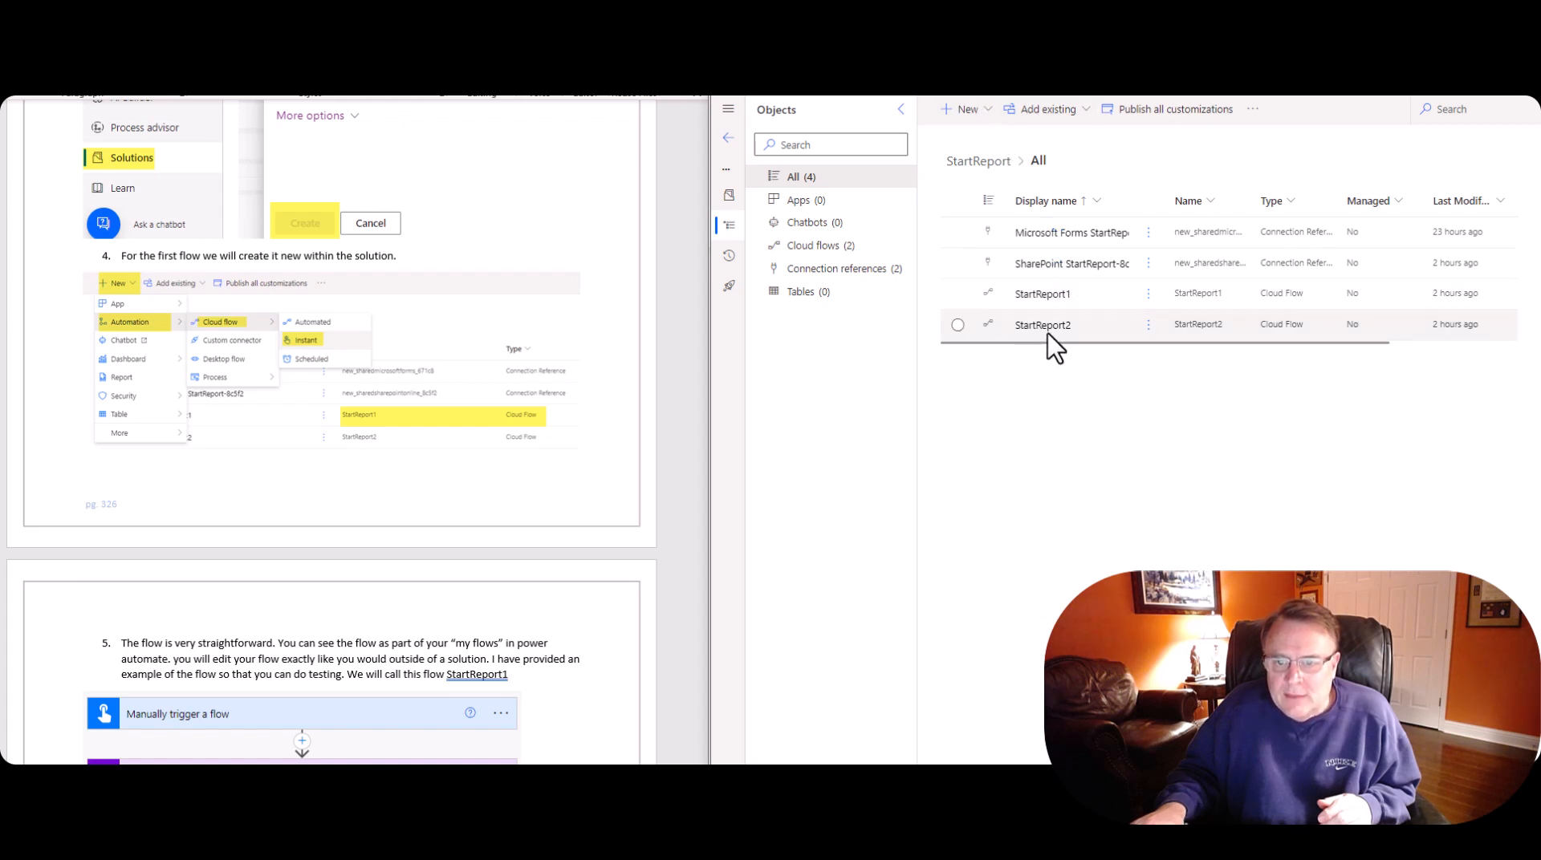
mouse_move(1042, 326)
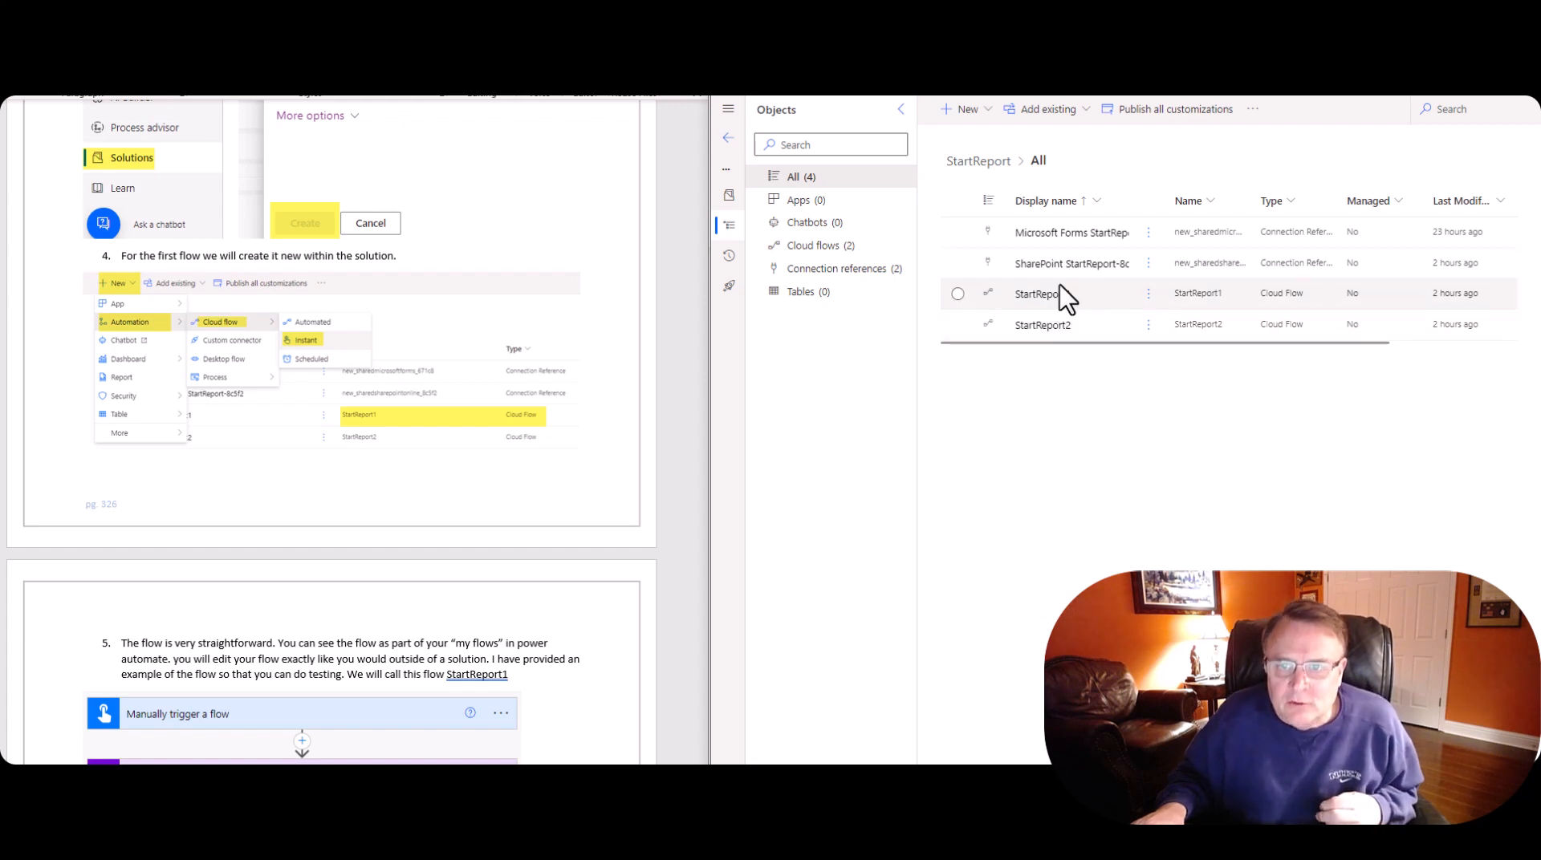
- Open StartReport2 in the designer and scroll through its trigger, varData2, create item and respond steps
left_click(1043, 324)
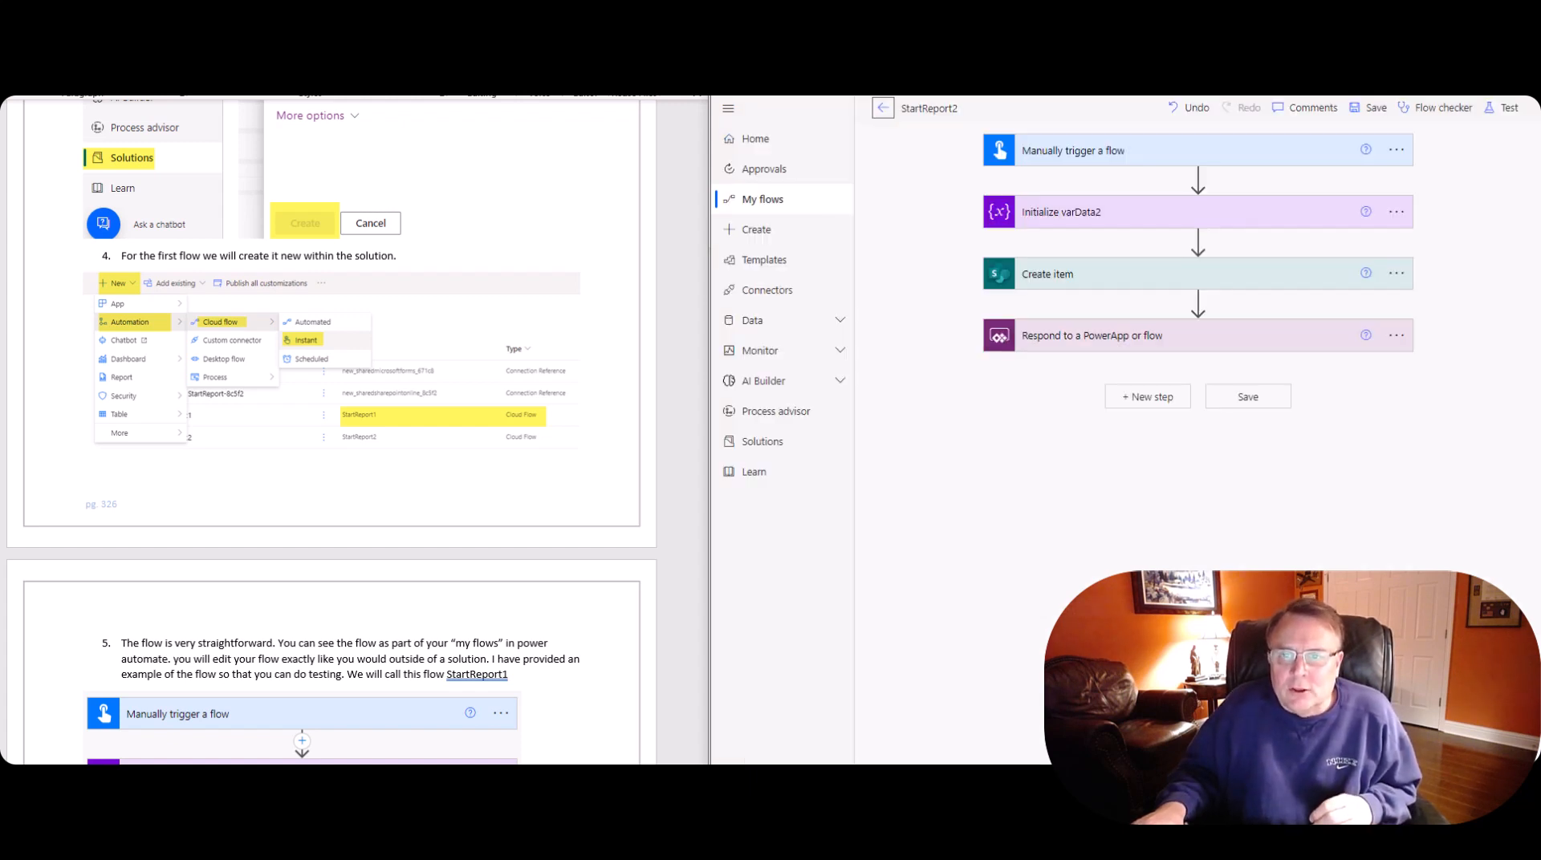
mouse_move(1028, 369)
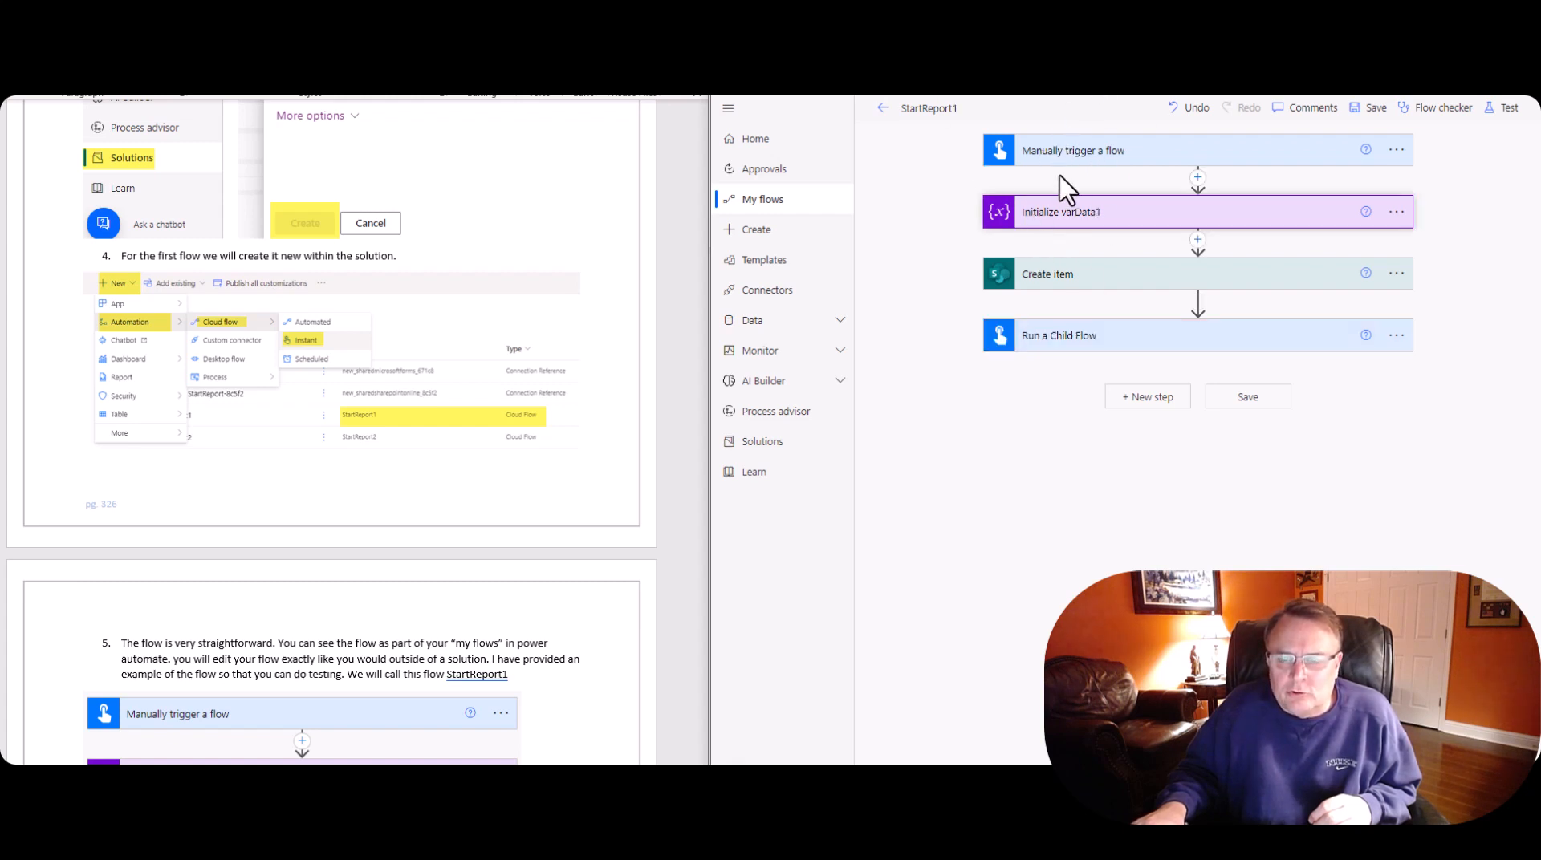
mouse_move(1064, 225)
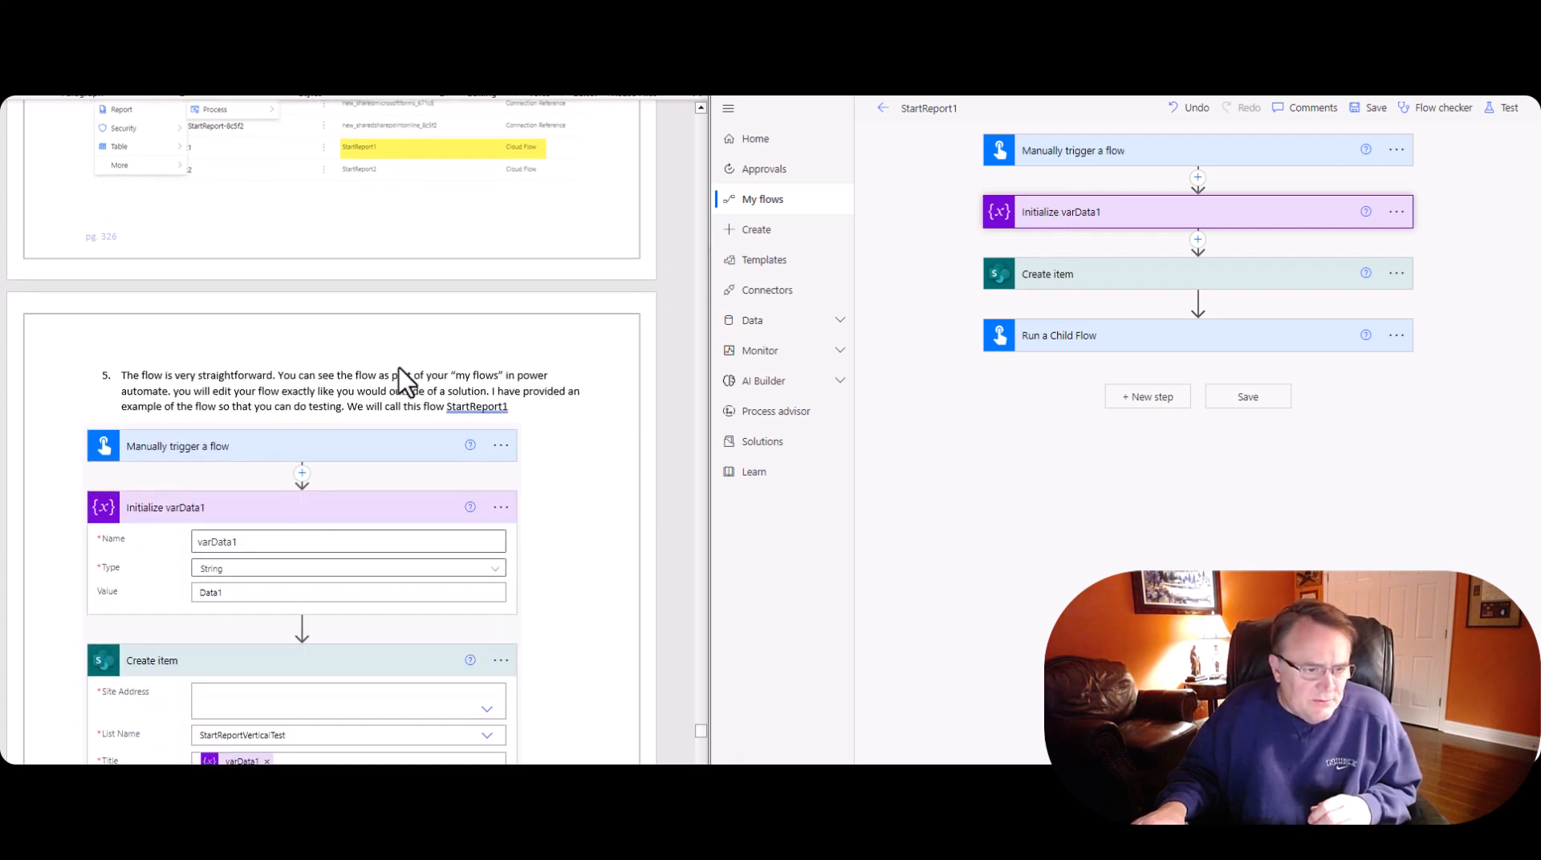
scroll("down", 3)
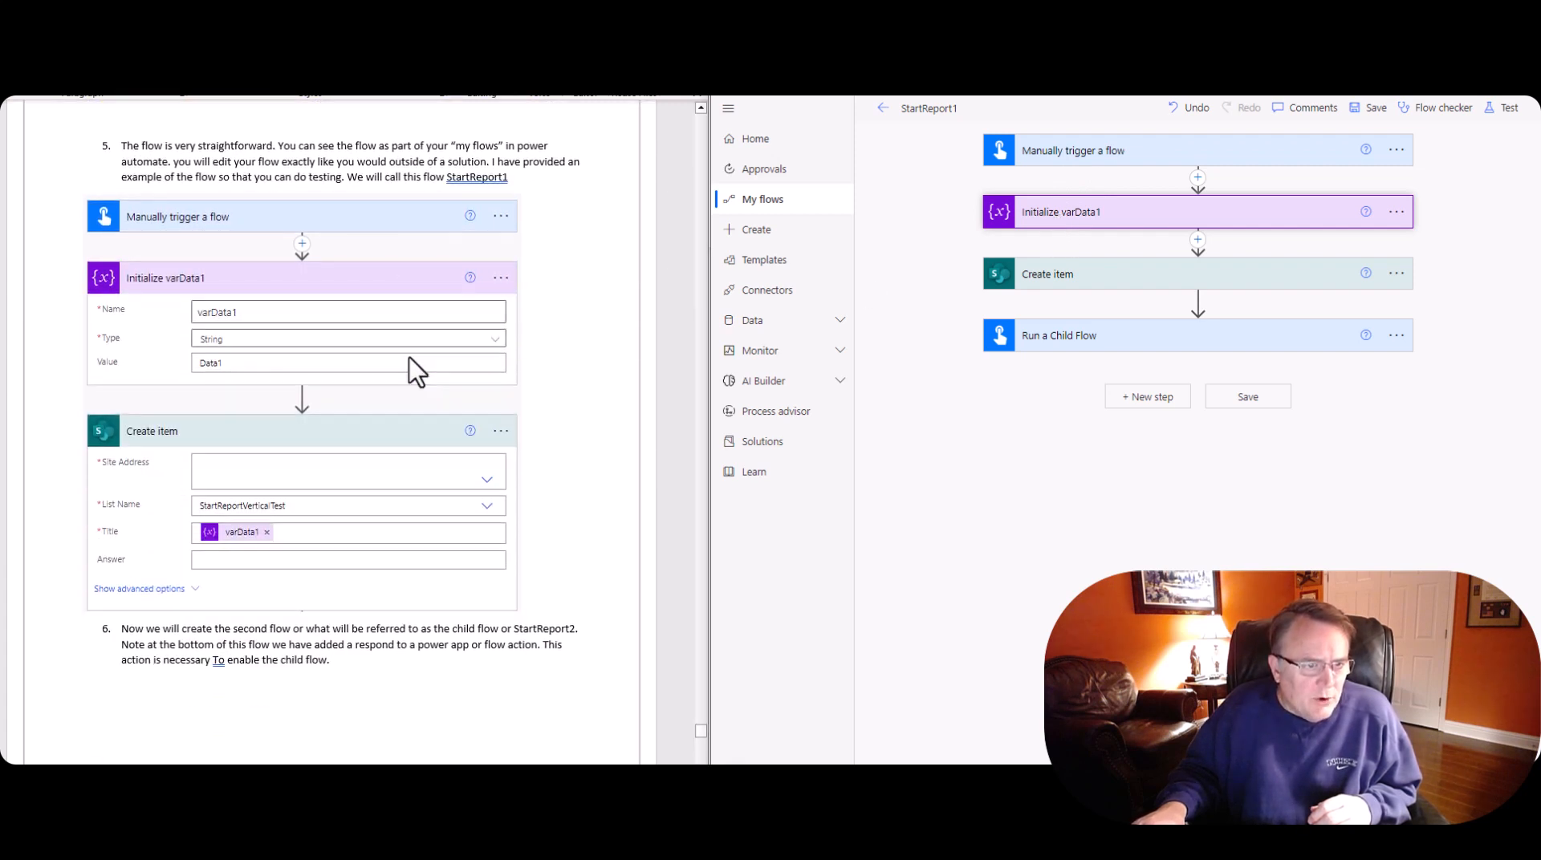
mouse_move(259, 348)
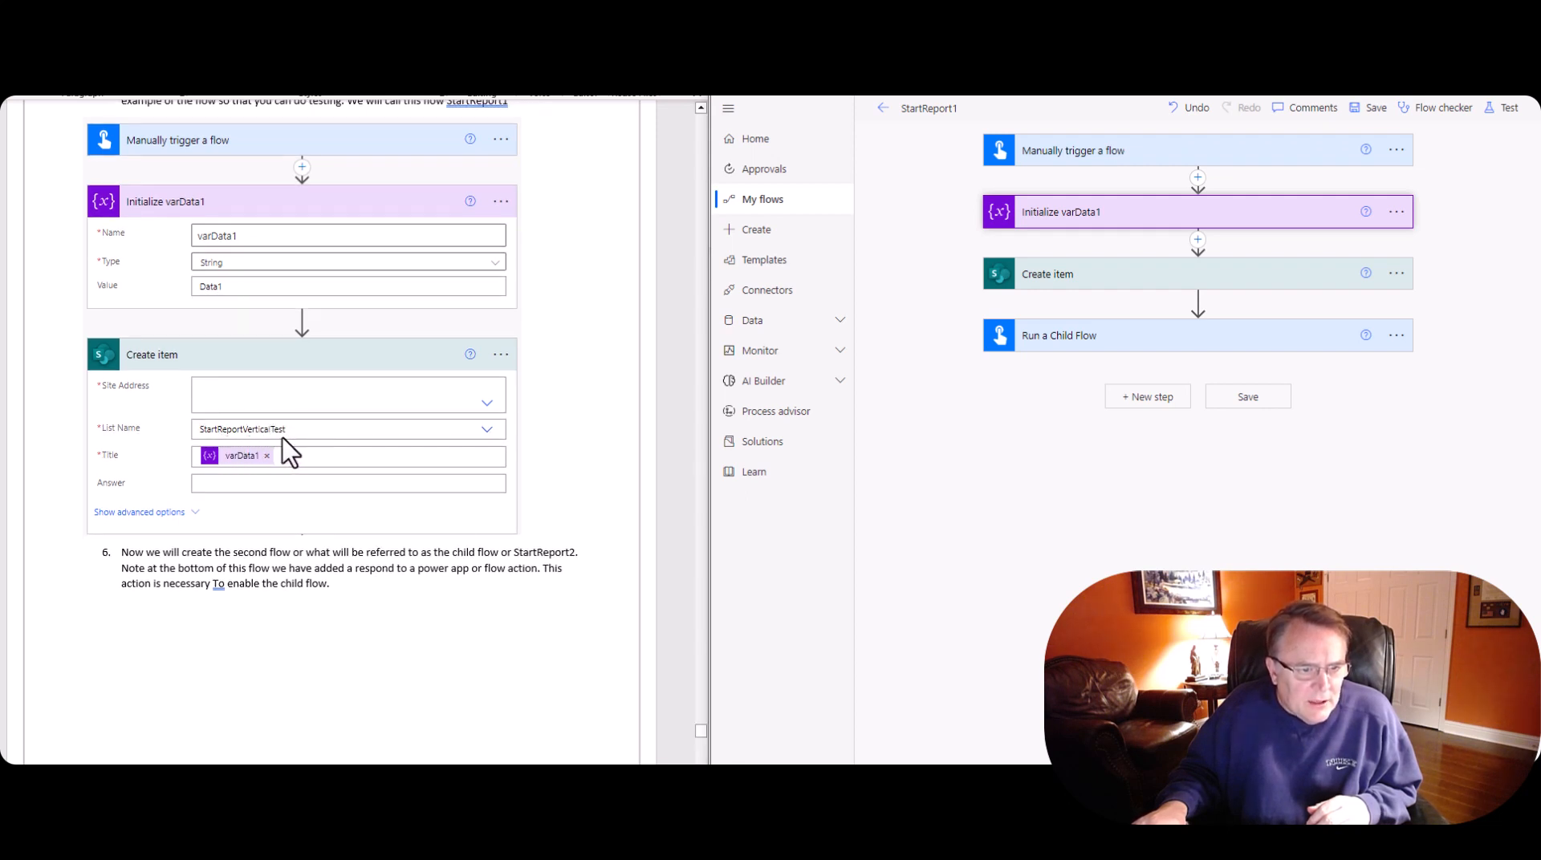
mouse_move(153, 222)
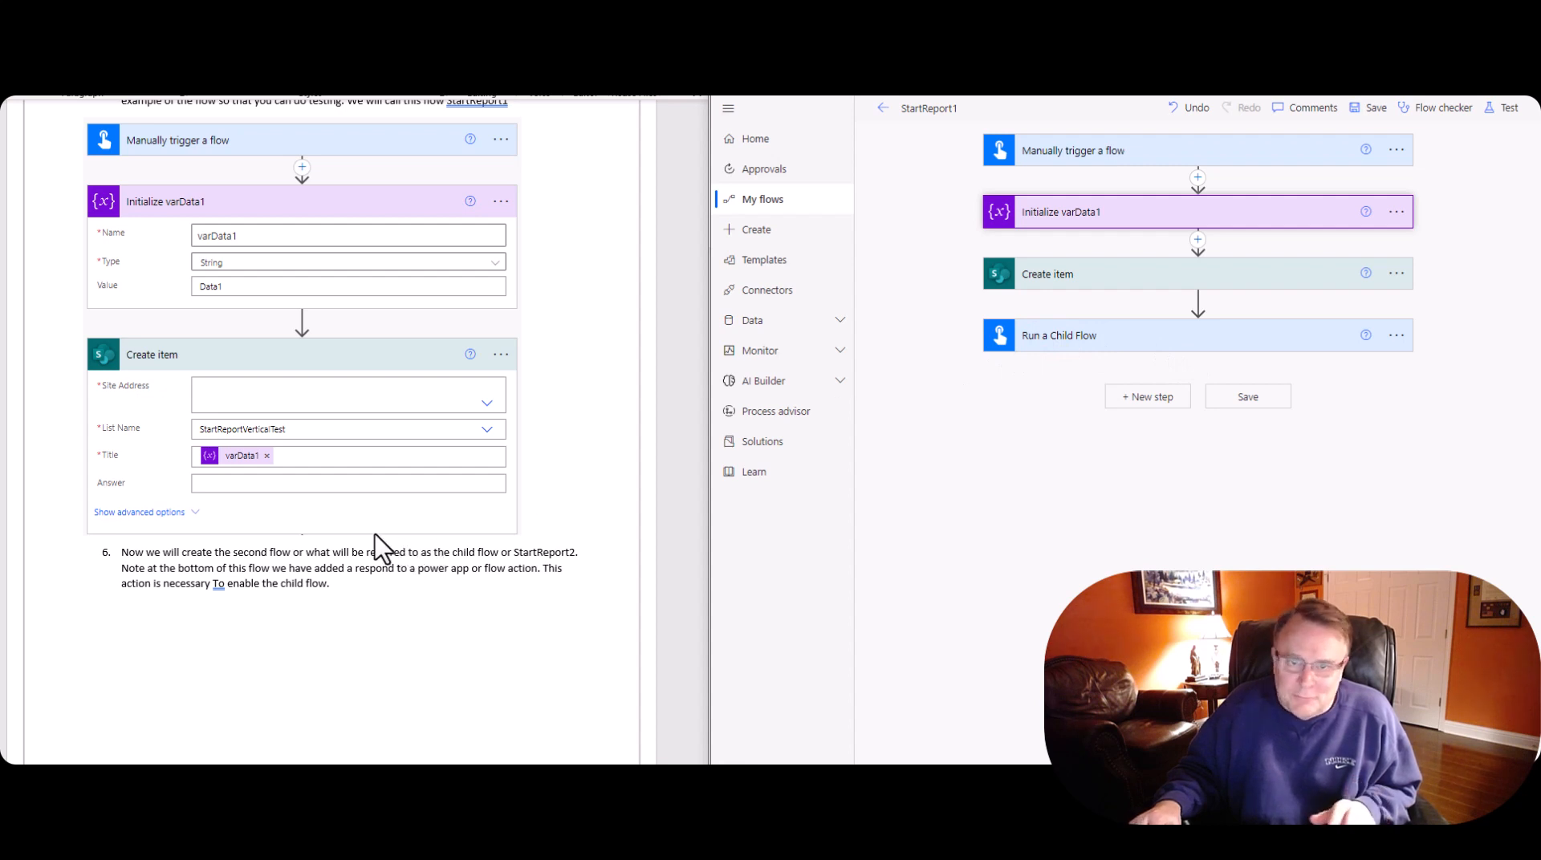
scroll("down", 3)
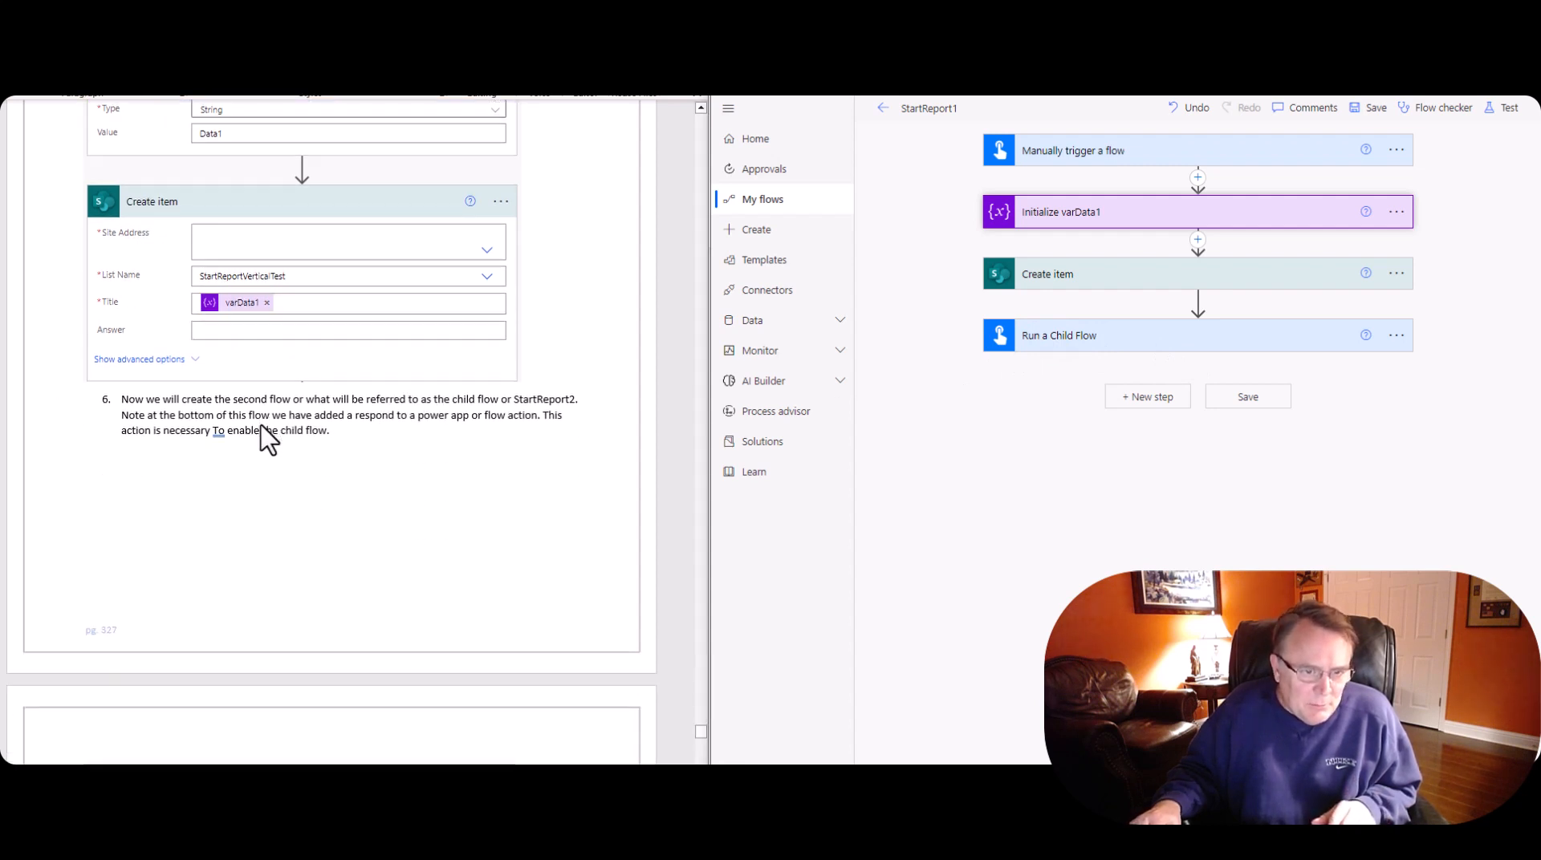
scroll("down", 3)
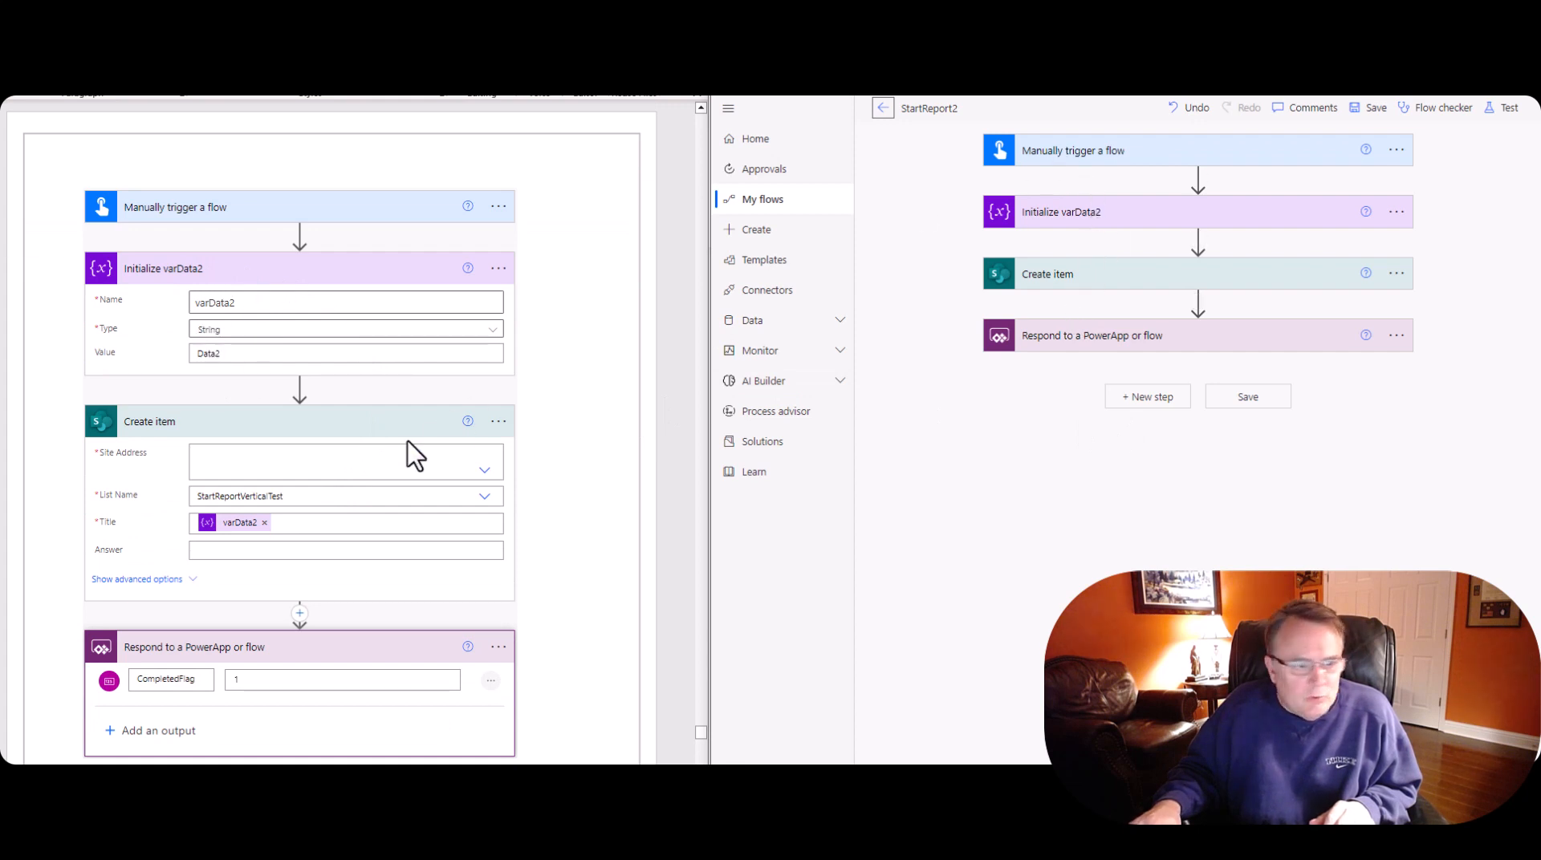
- Expand the Respond to a PowerApp or flow step to confirm CompletedFlag returns 1
scroll("down", 3)
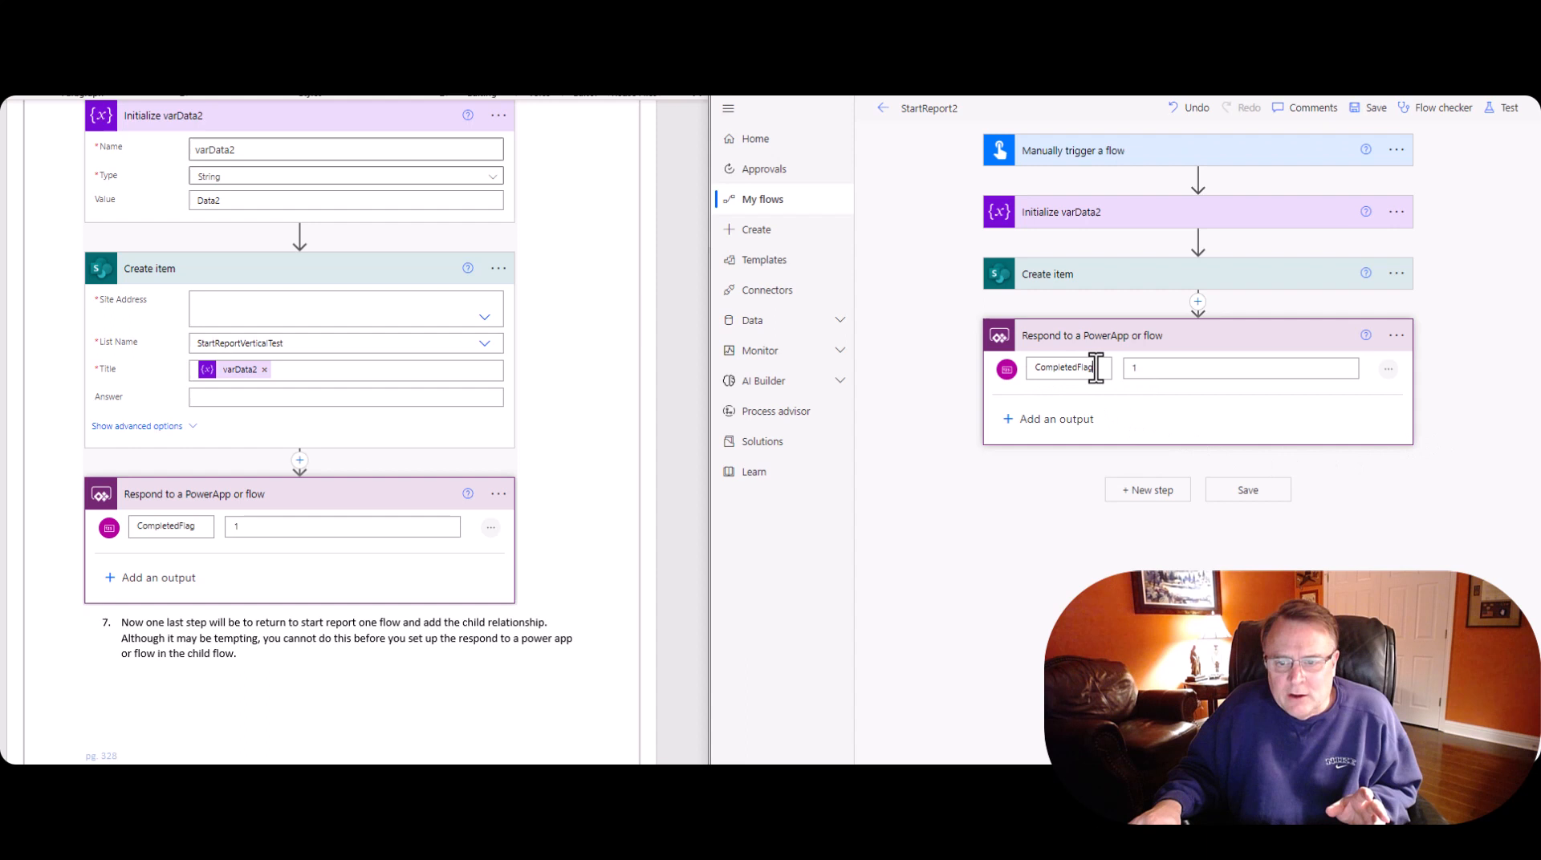
double_click(1061, 367)
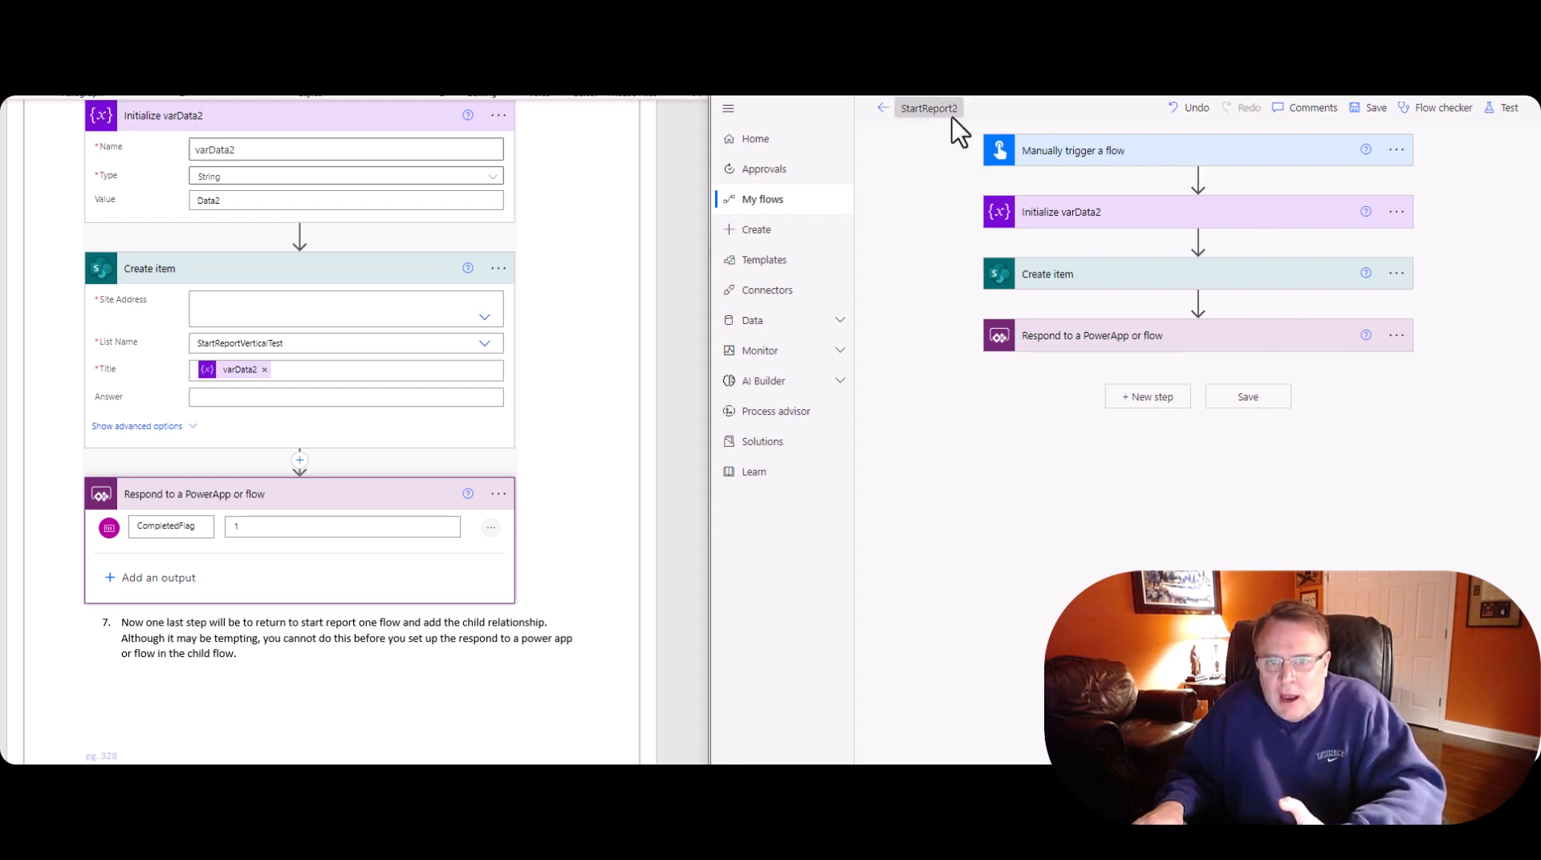
mouse_move(1109, 352)
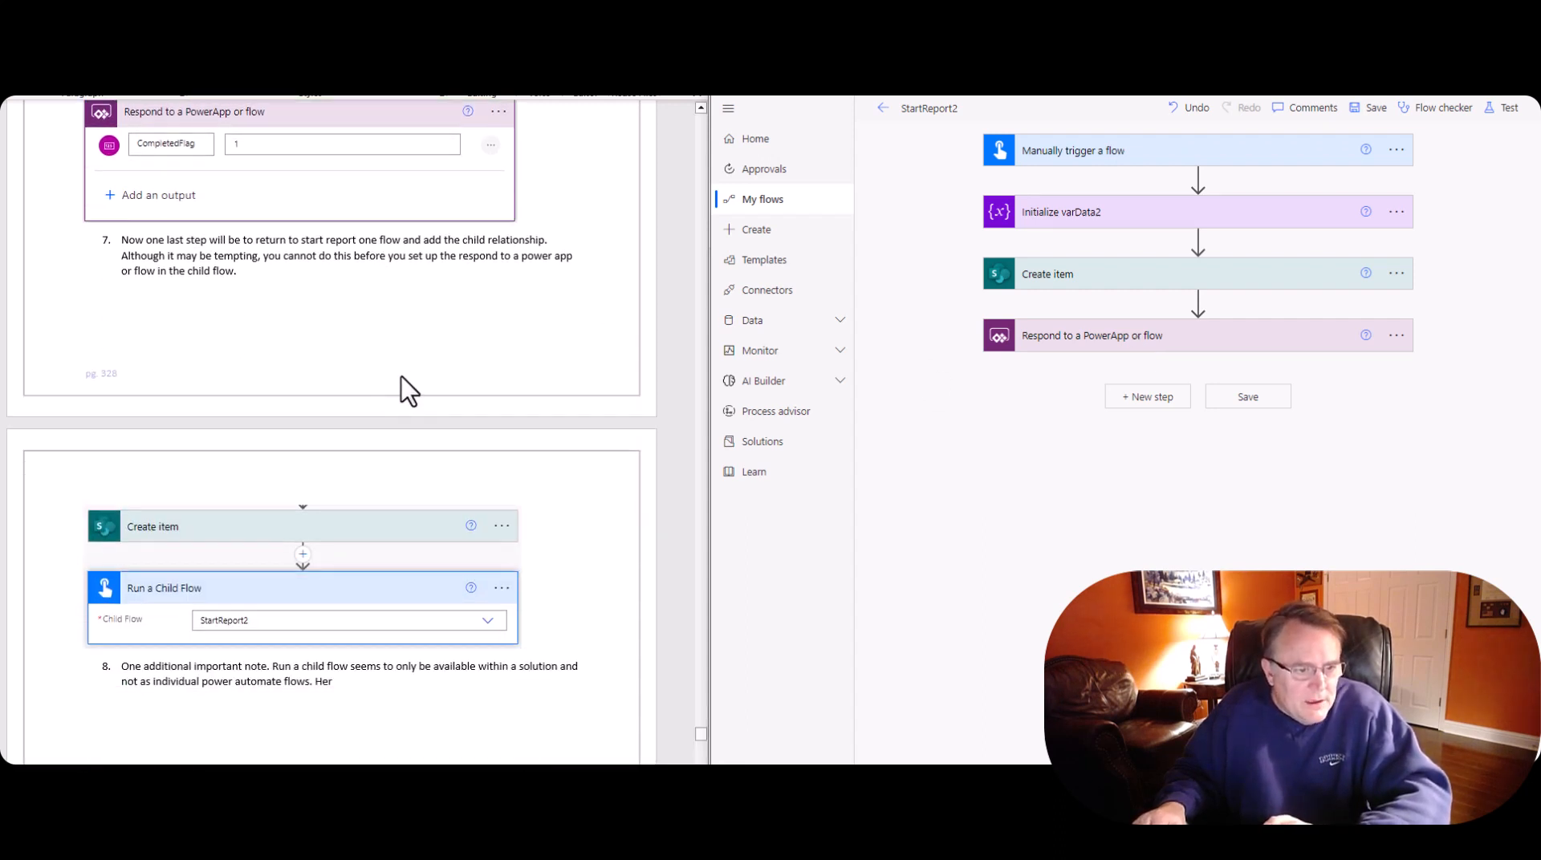
mouse_move(443, 490)
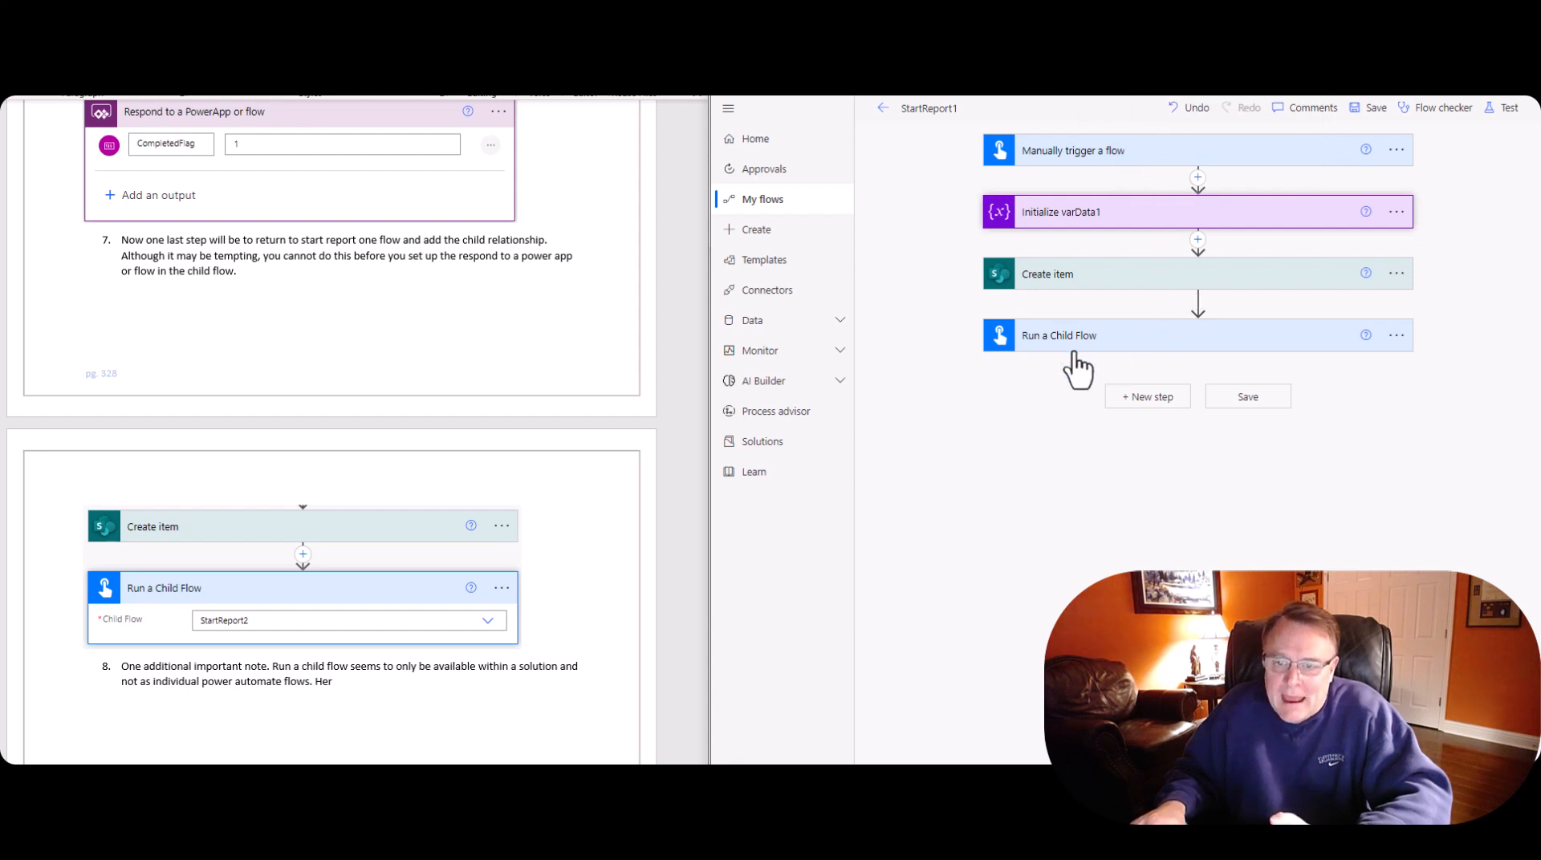
- Expand Run a Child Flow to confirm it calls StartReport2, then start a test run
left_click(1058, 335)
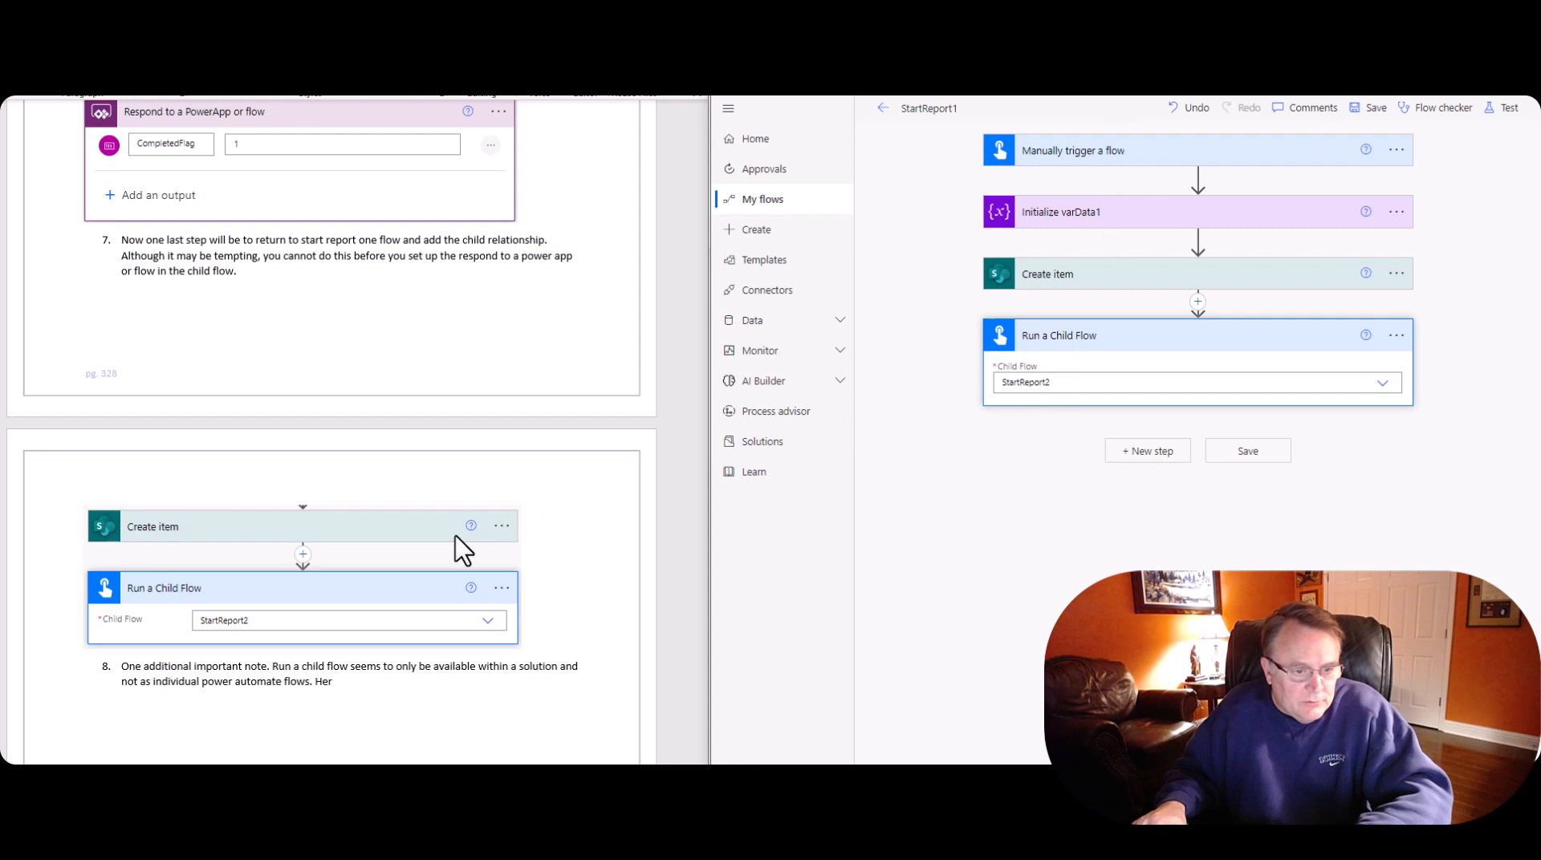
scroll("down", 3)
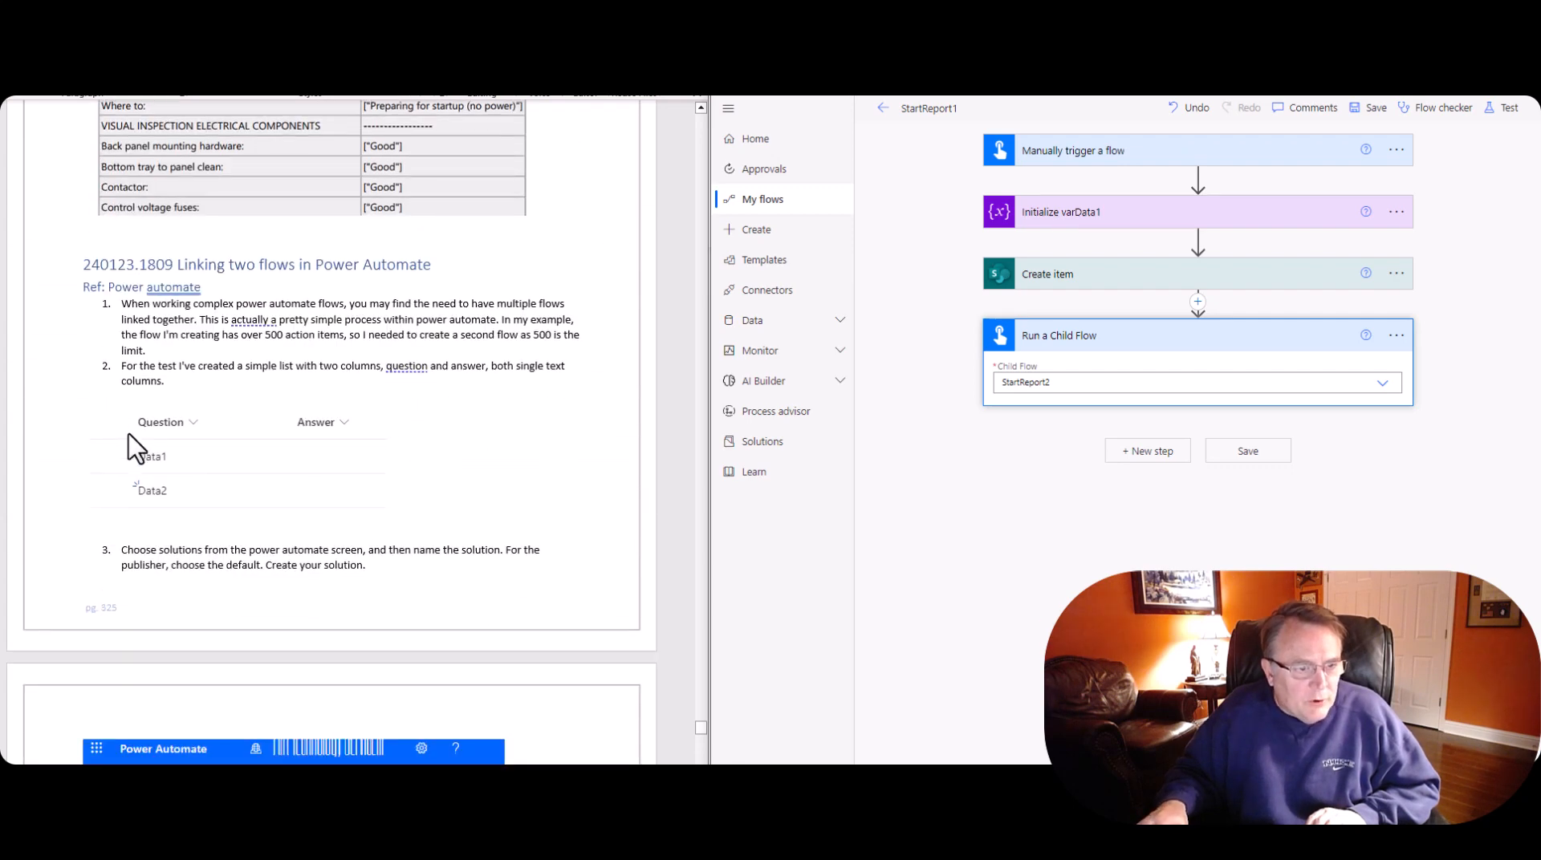
mouse_move(191, 496)
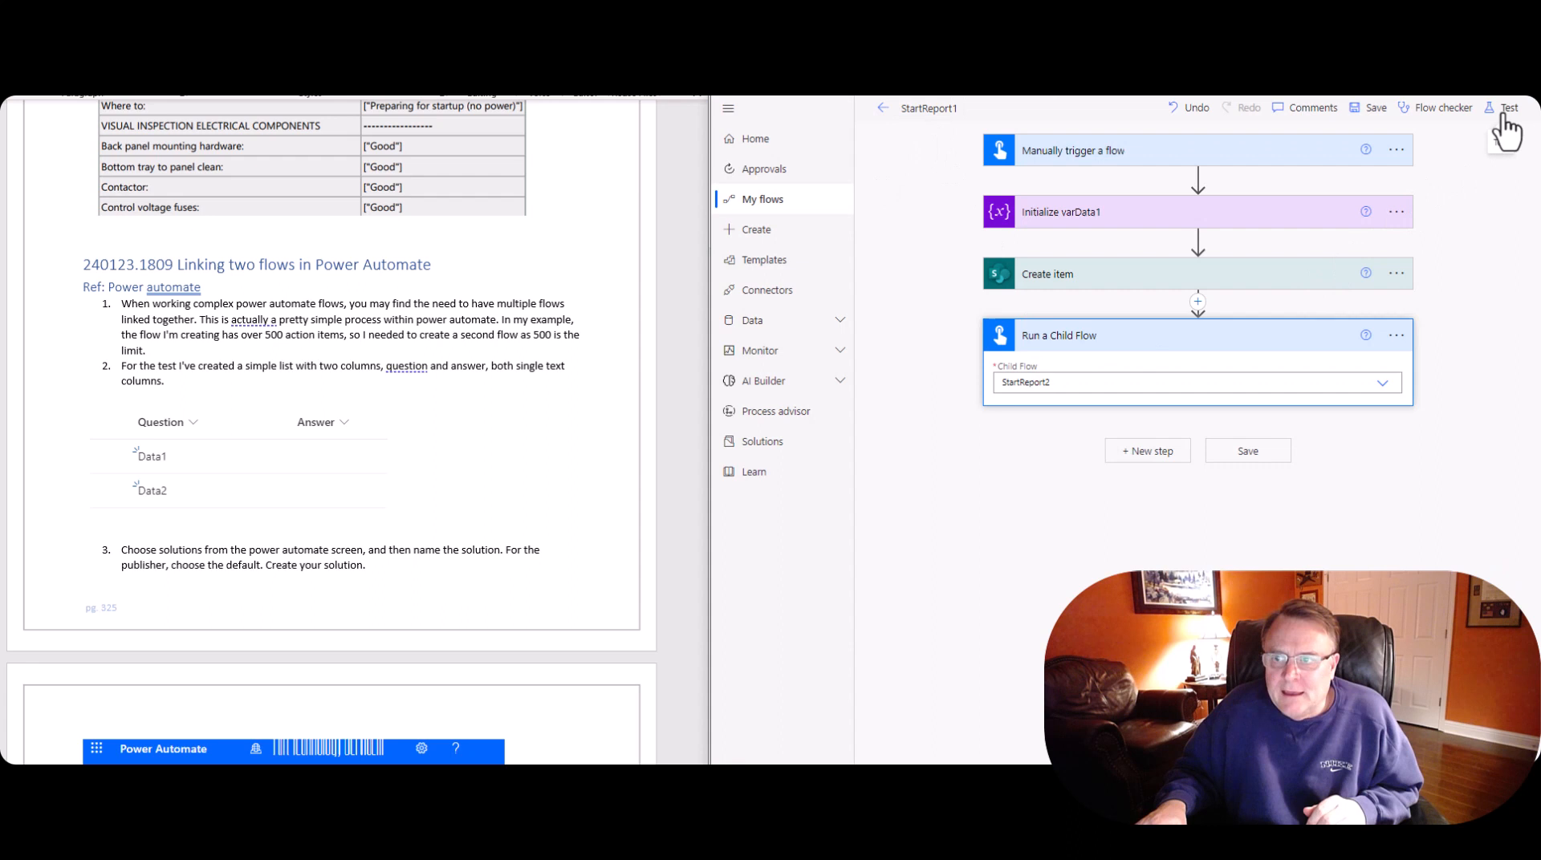
left_click(1508, 107)
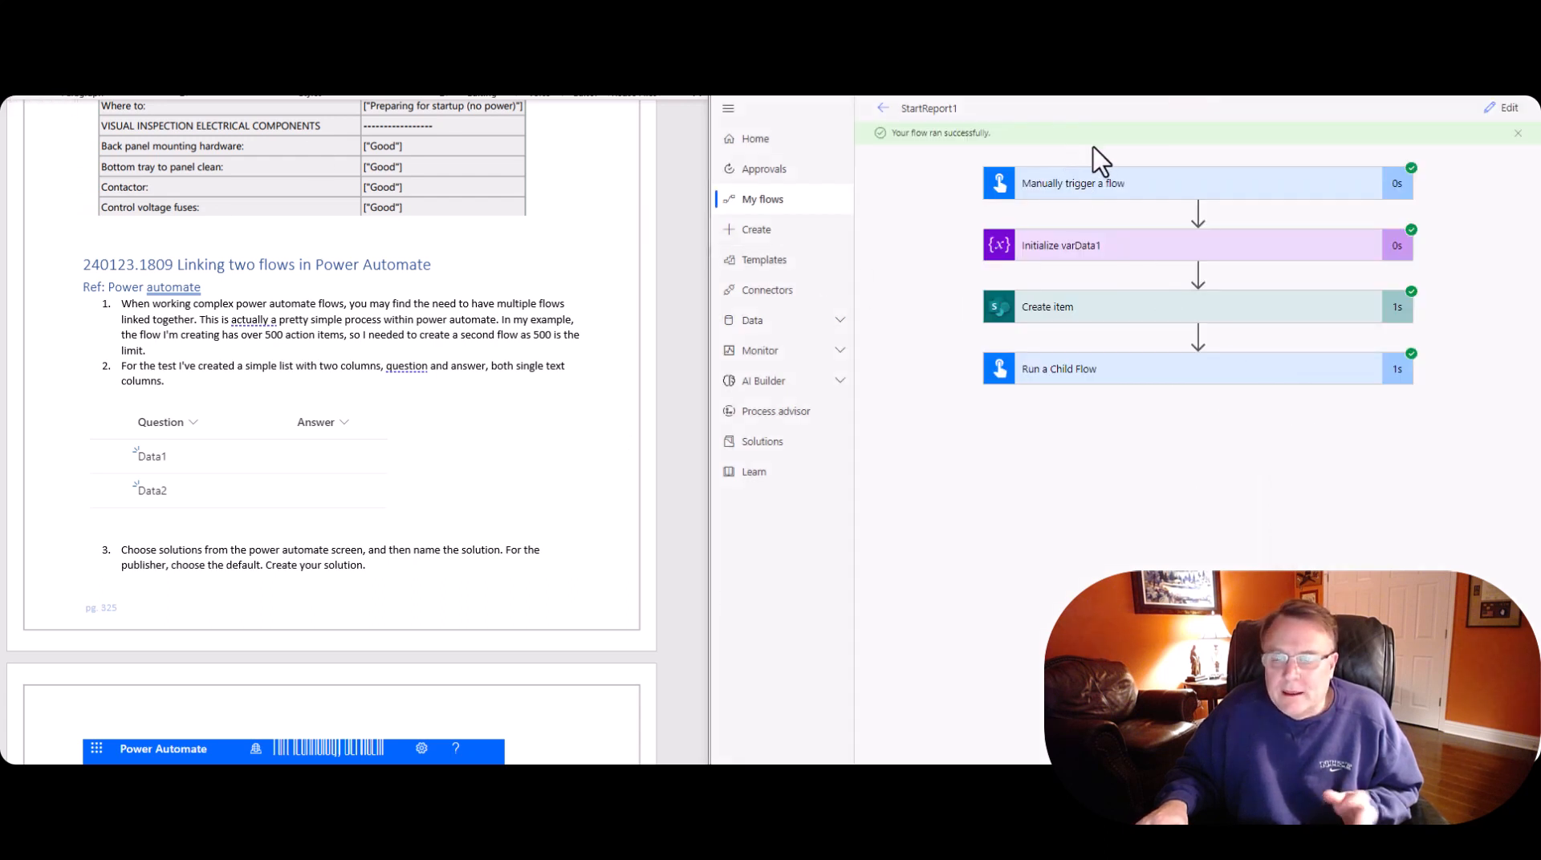
mouse_move(1164, 461)
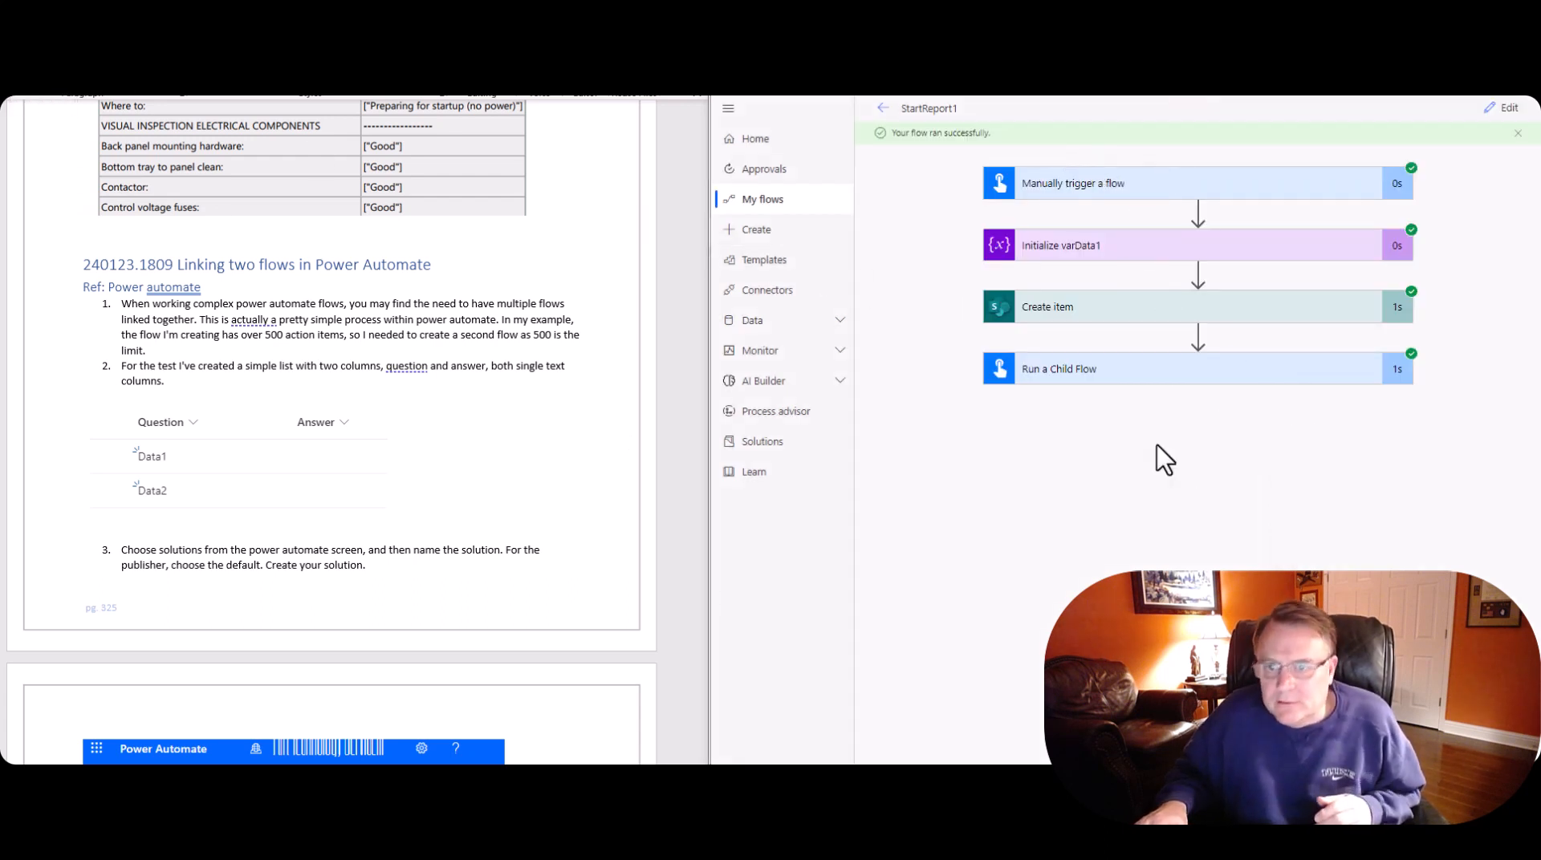
mouse_move(1178, 507)
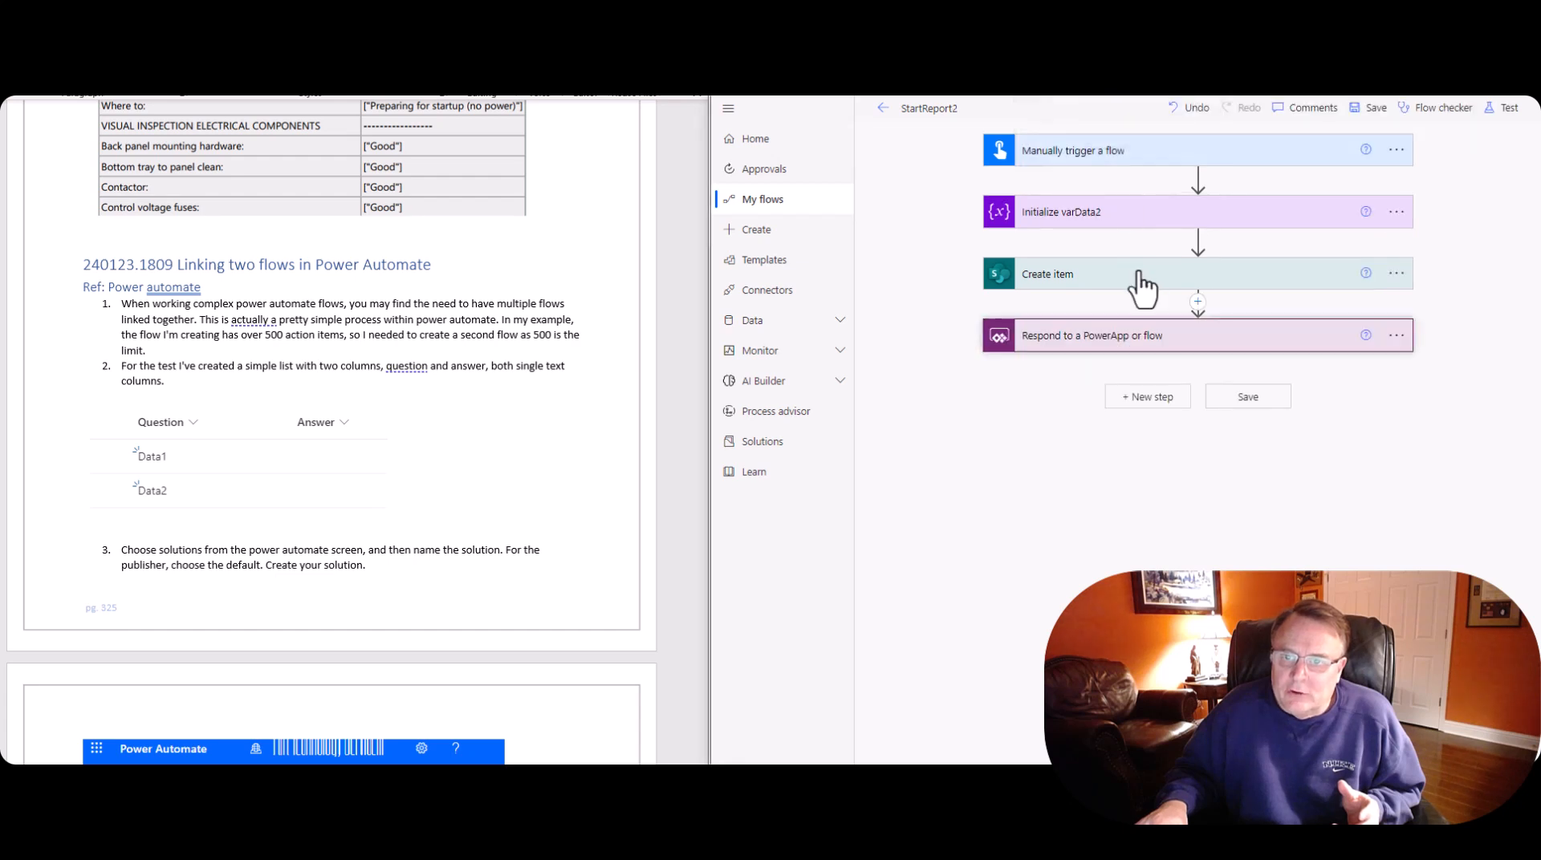
mouse_move(1464, 138)
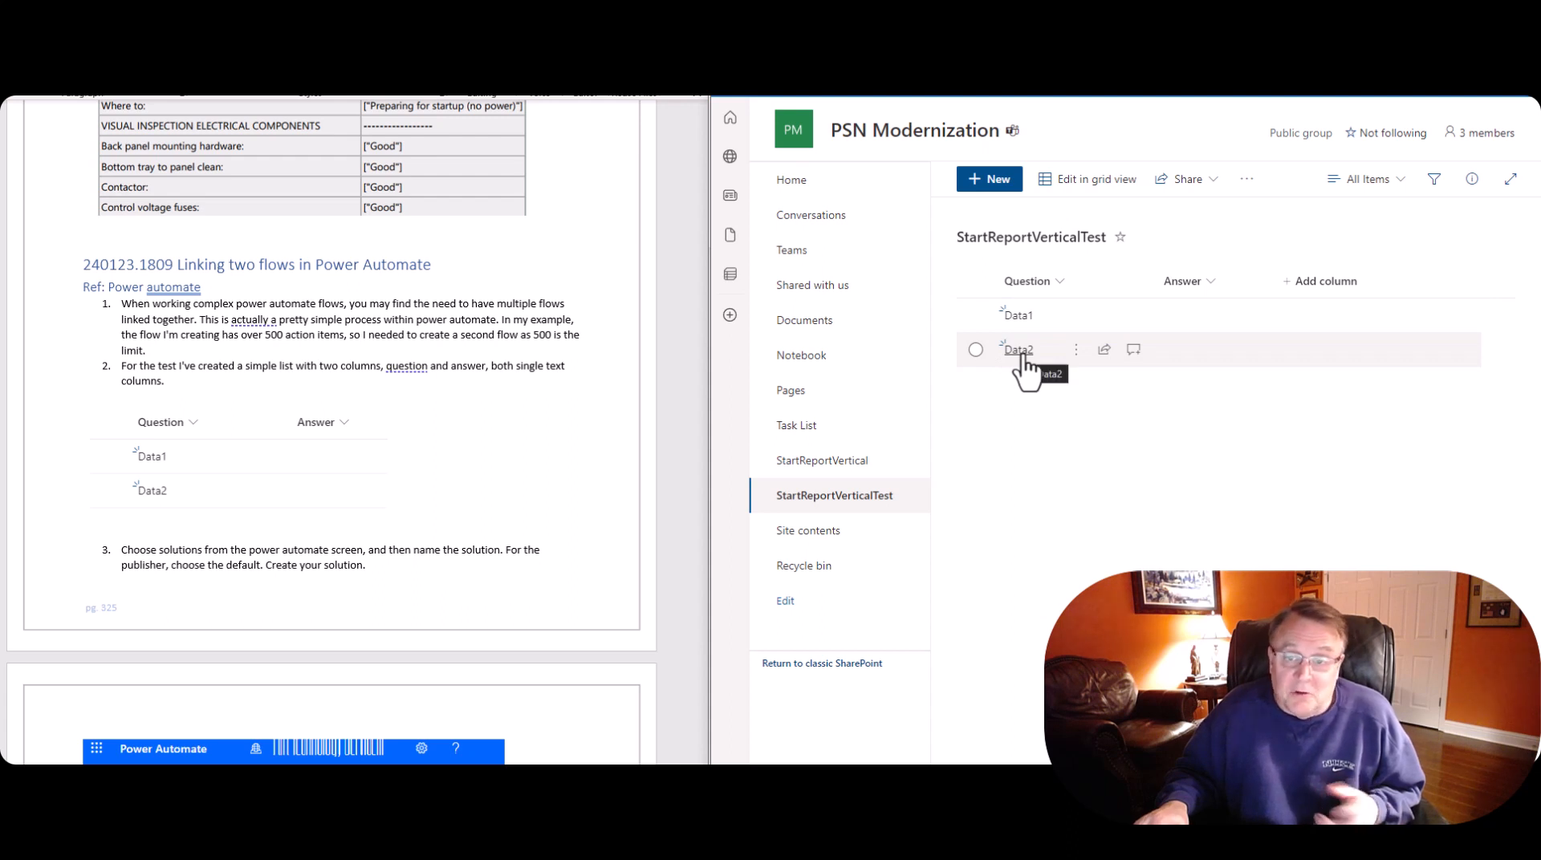
mouse_move(1013, 452)
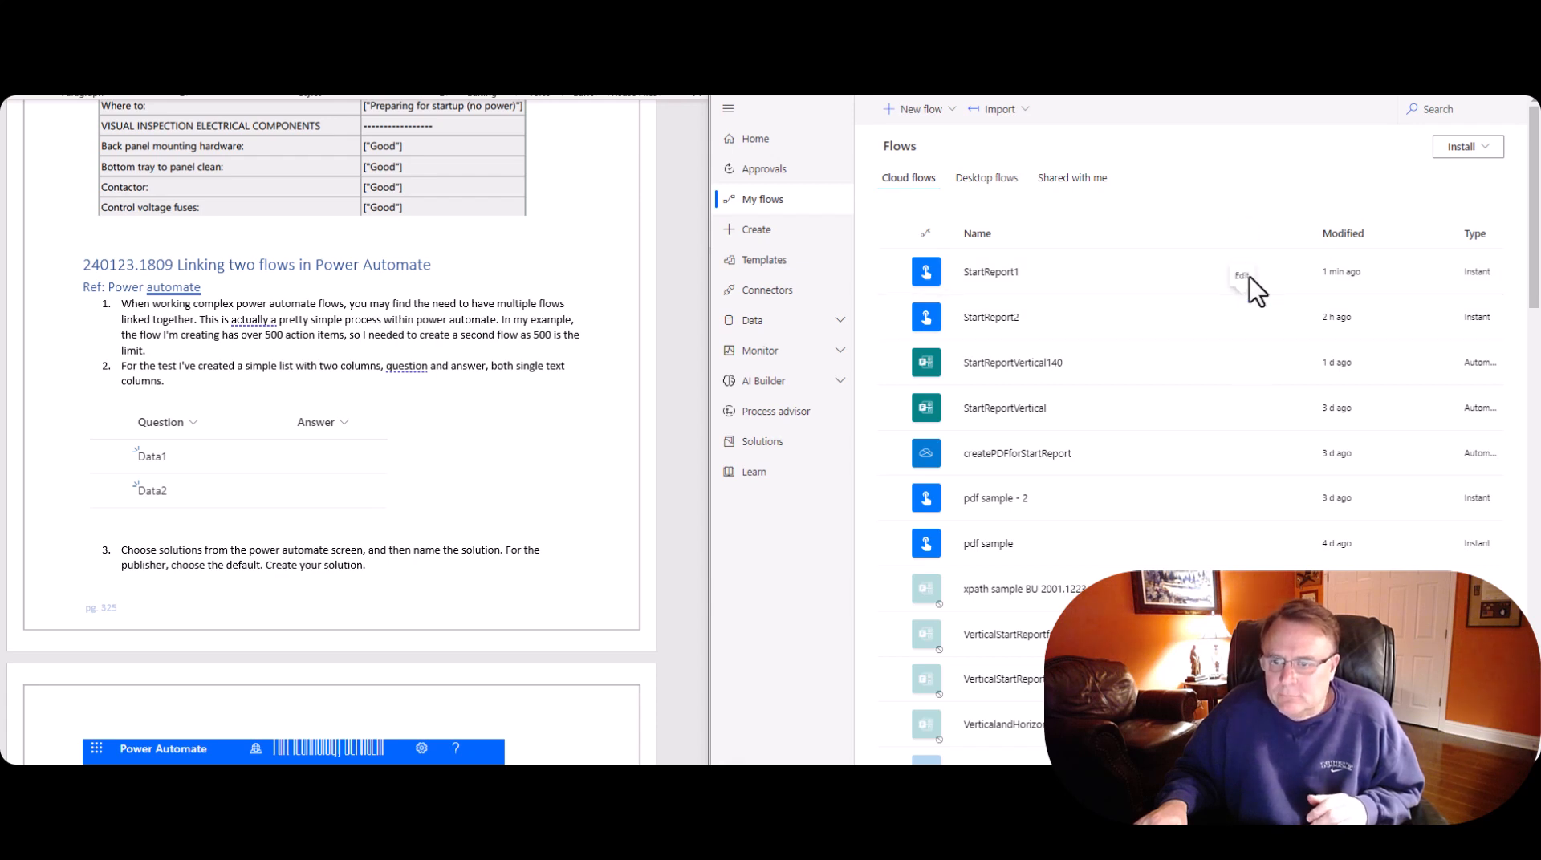
mouse_move(1176, 215)
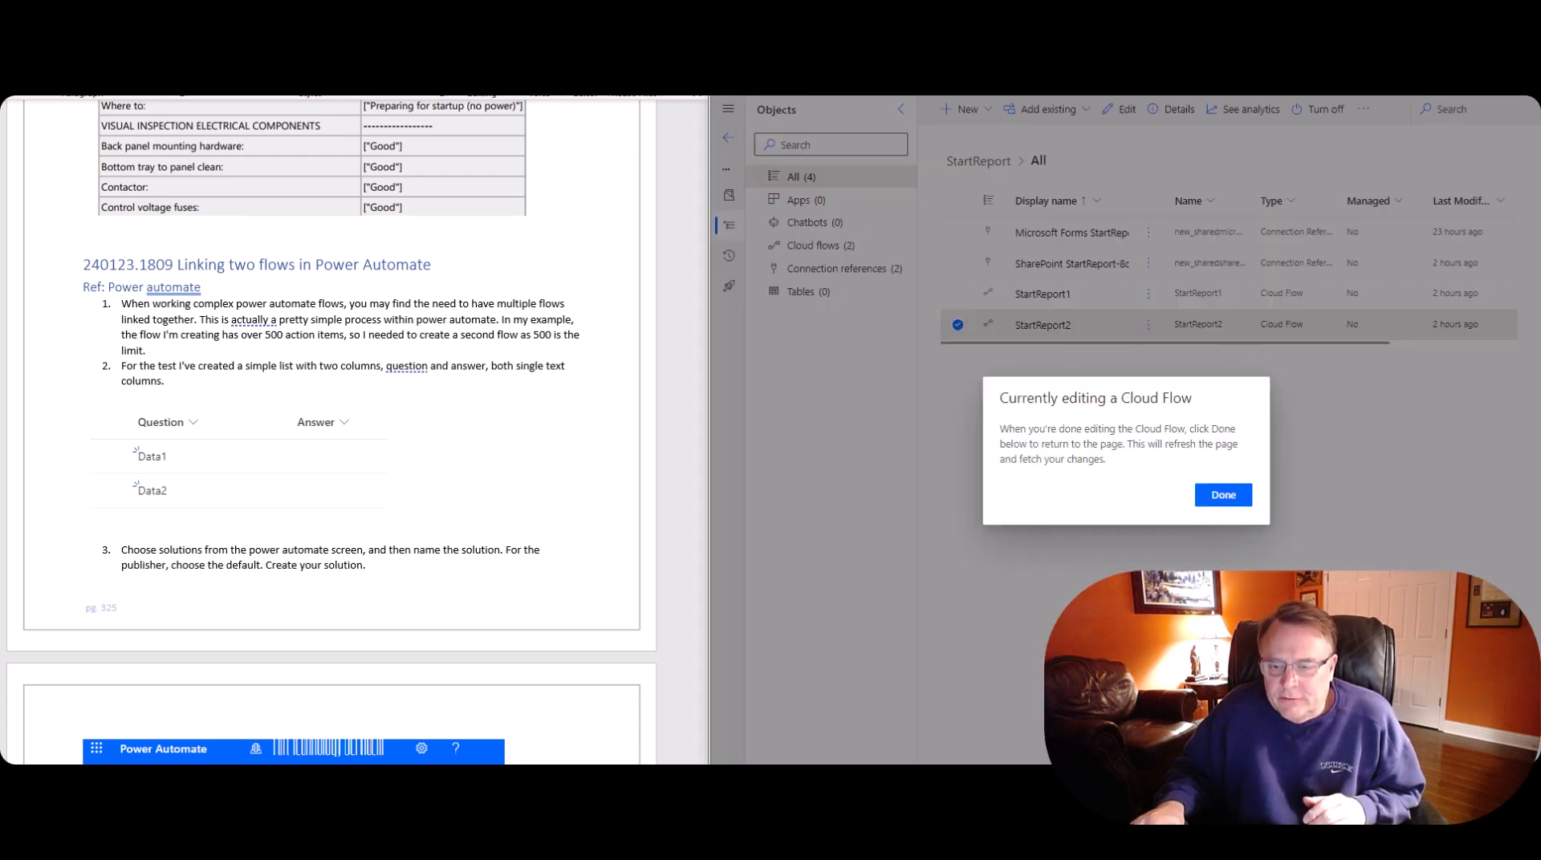
mouse_move(1070, 351)
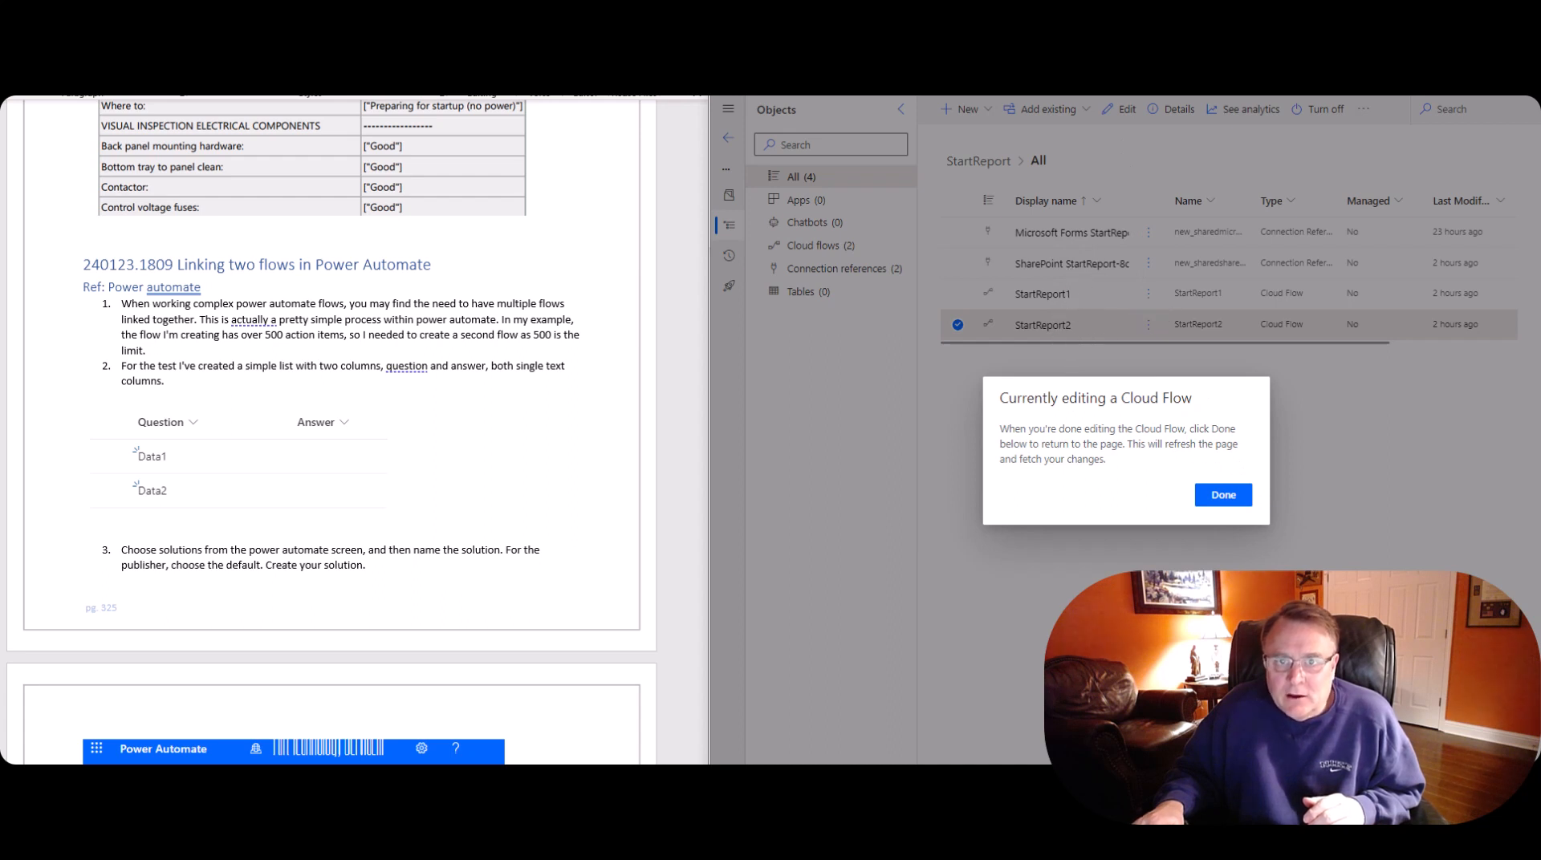
- Confirm Done on the editing dialog and close StartReport1's options menu unchanged
left_click(1147, 293)
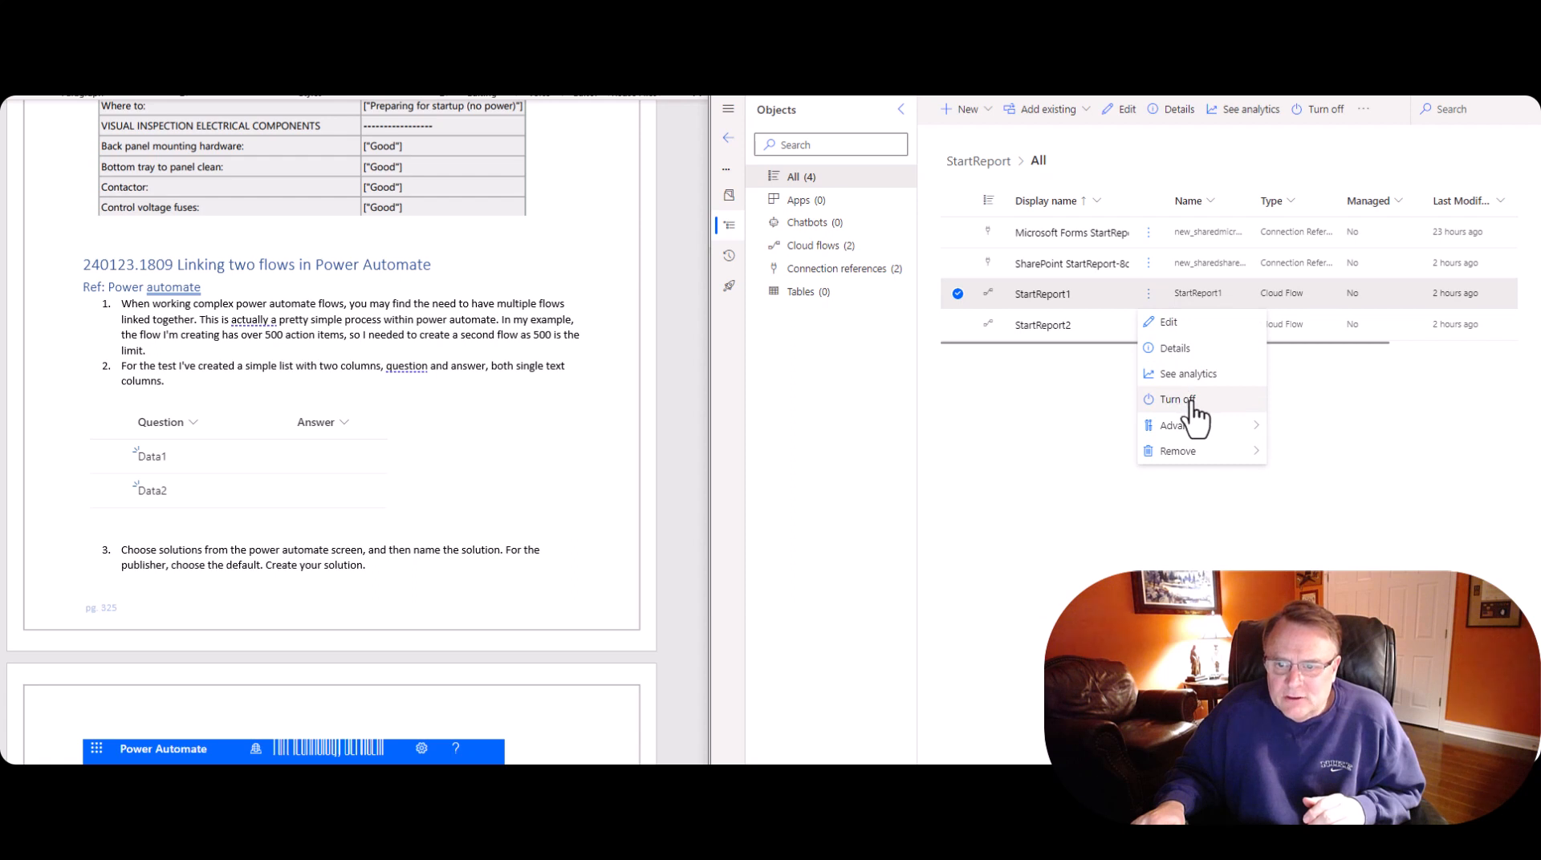
mouse_move(1176, 451)
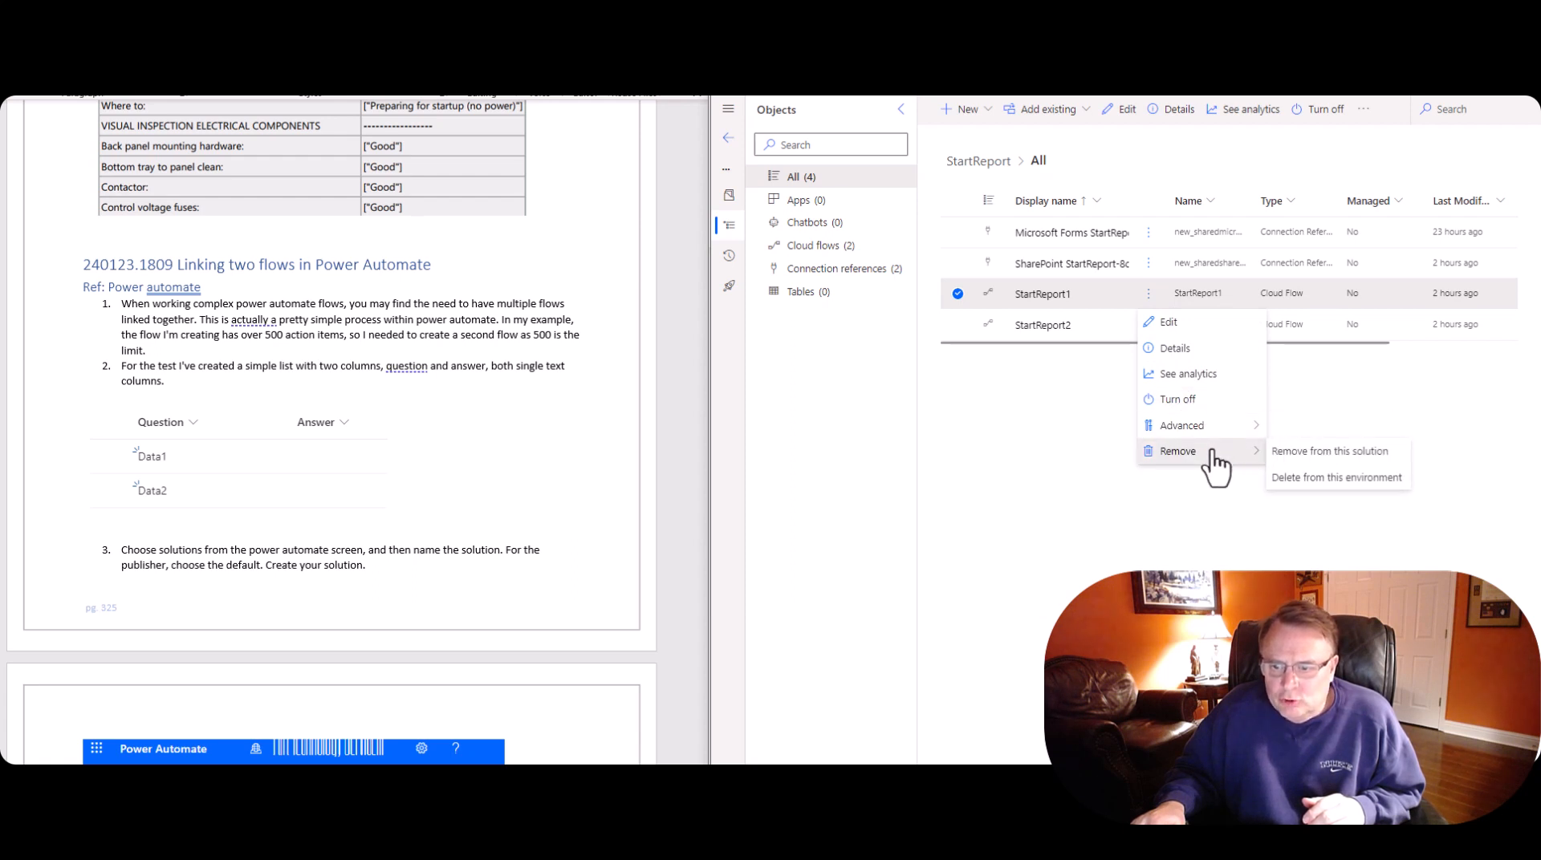
left_click(828, 177)
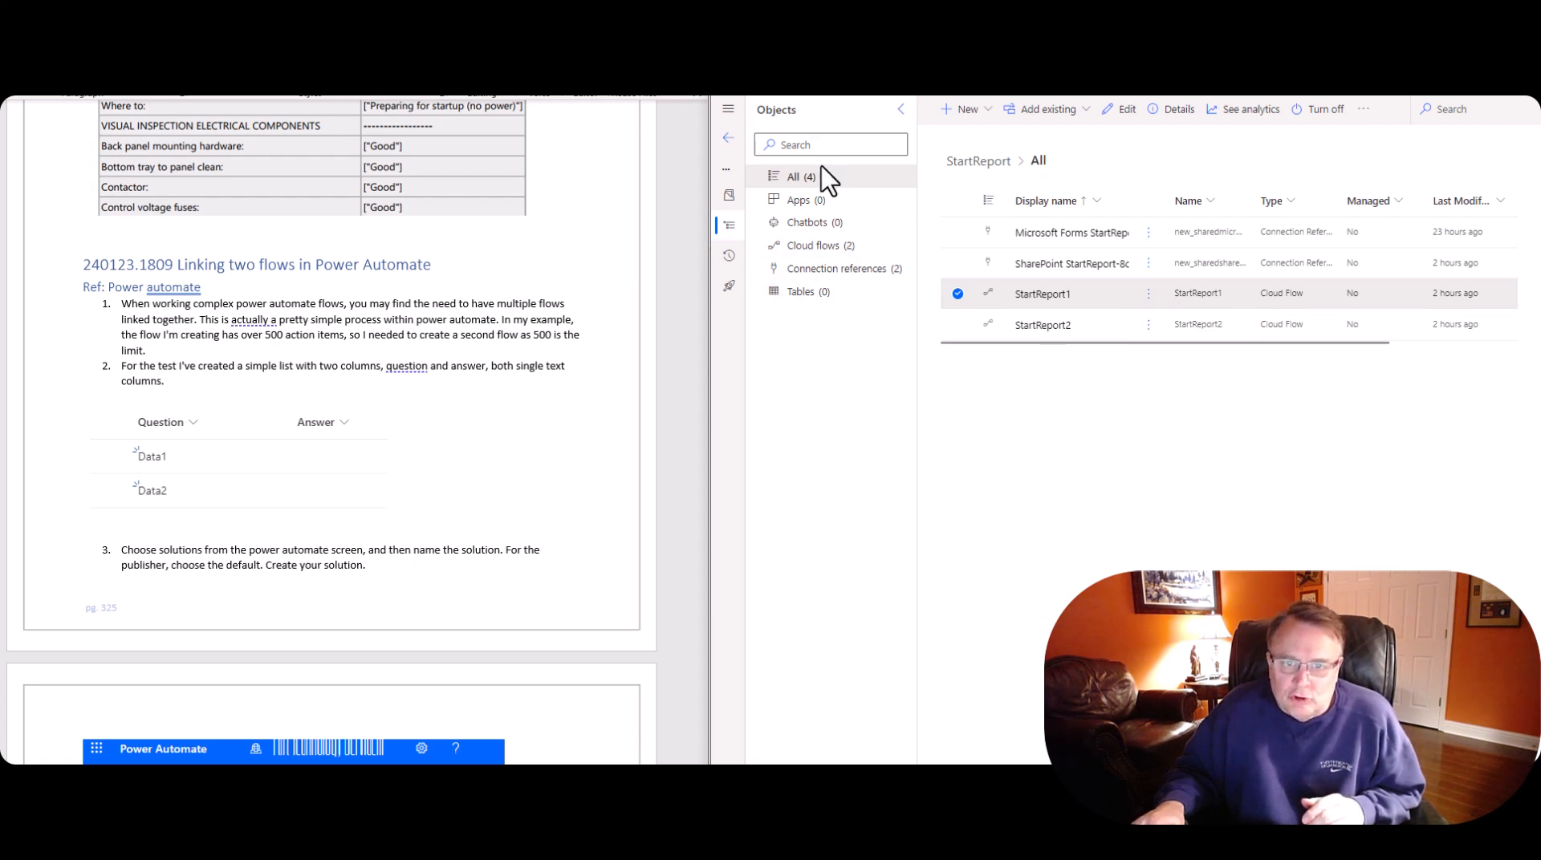
mouse_move(1006, 414)
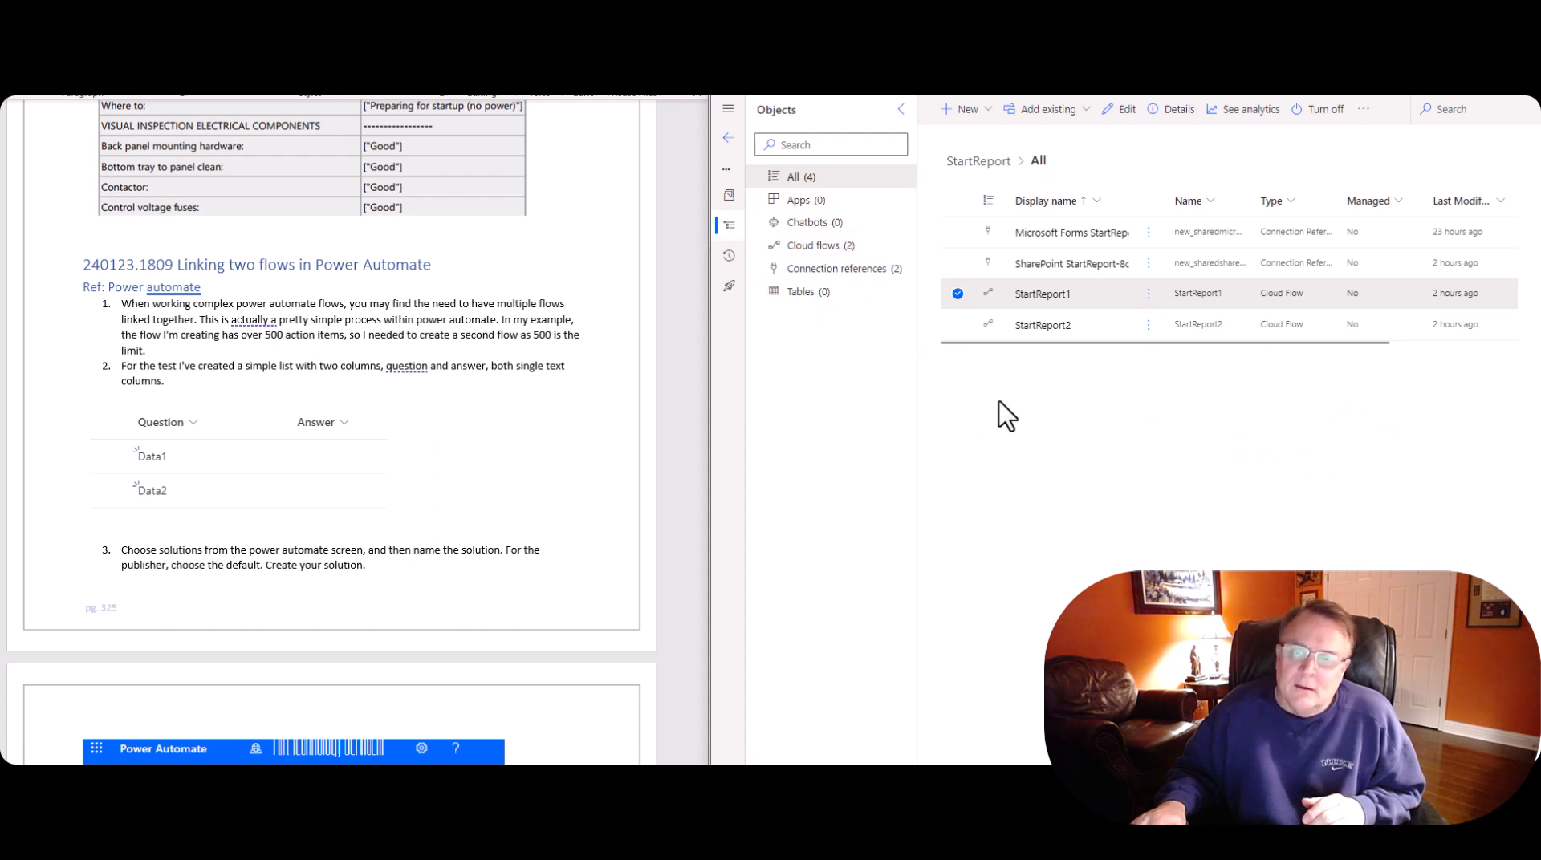
mouse_move(1149, 403)
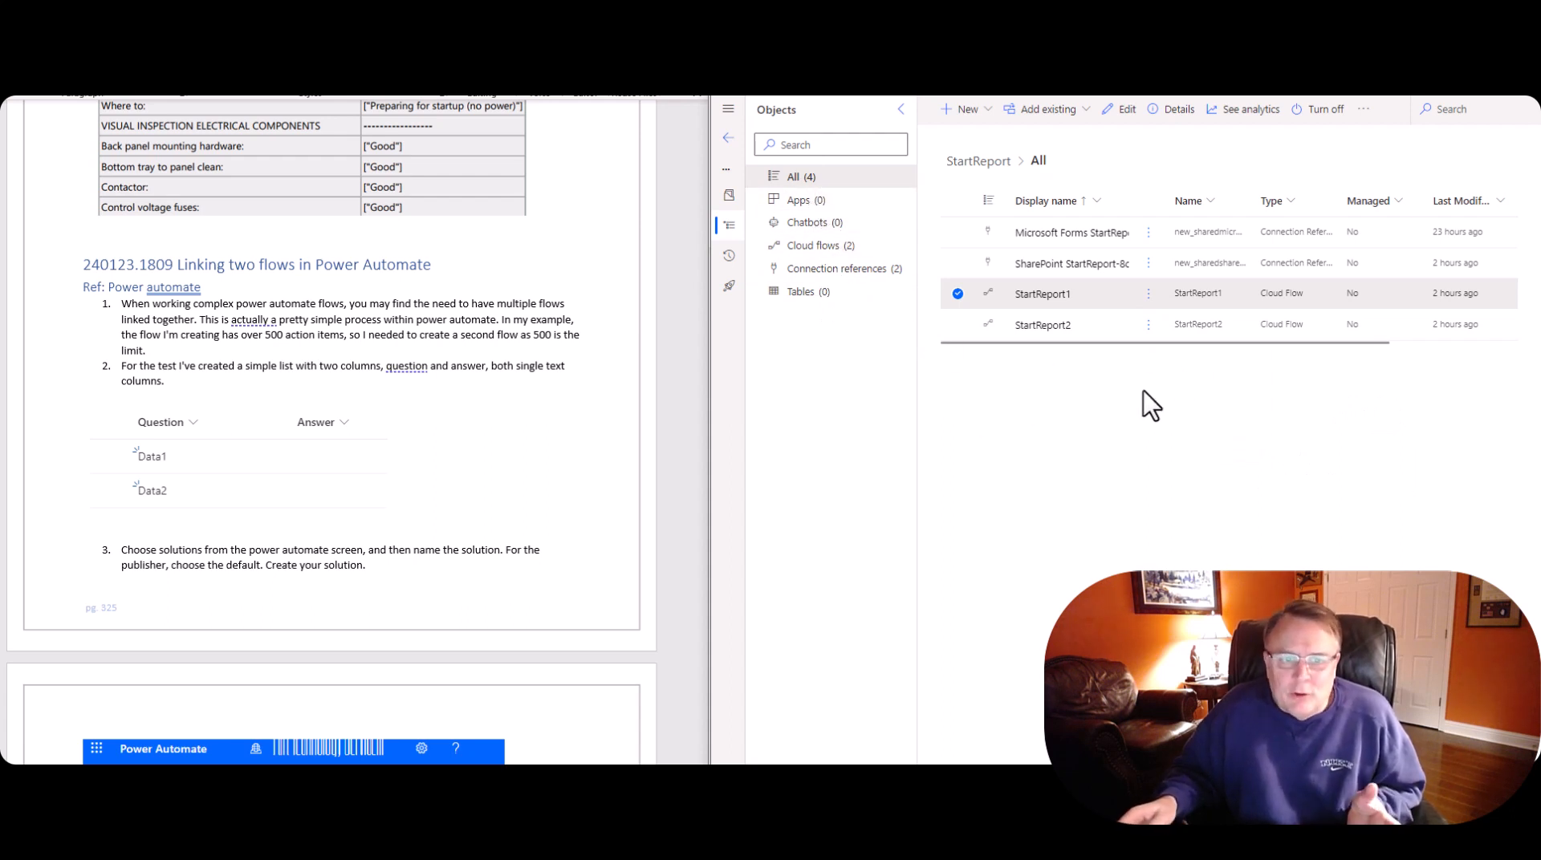